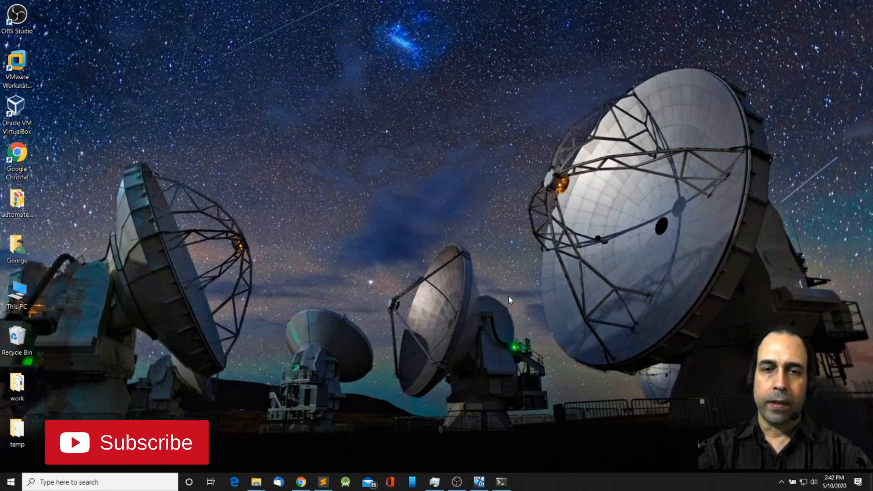
mouse_move(518, 258)
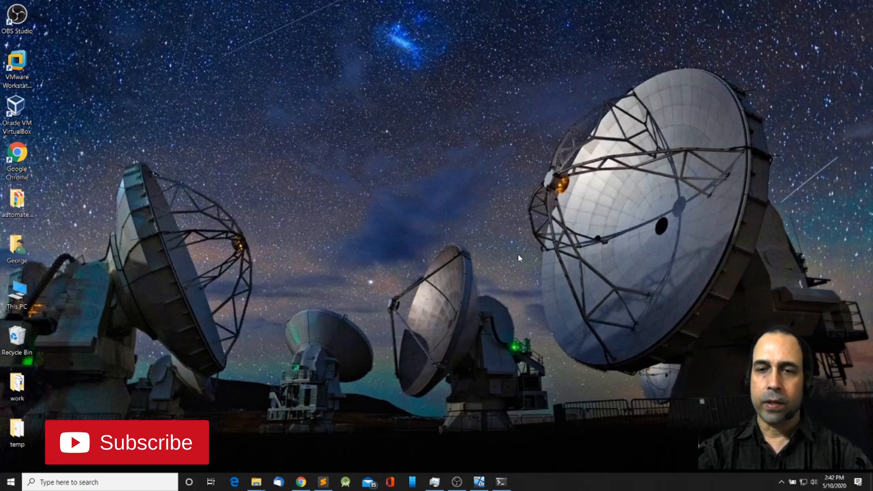
mouse_move(481, 233)
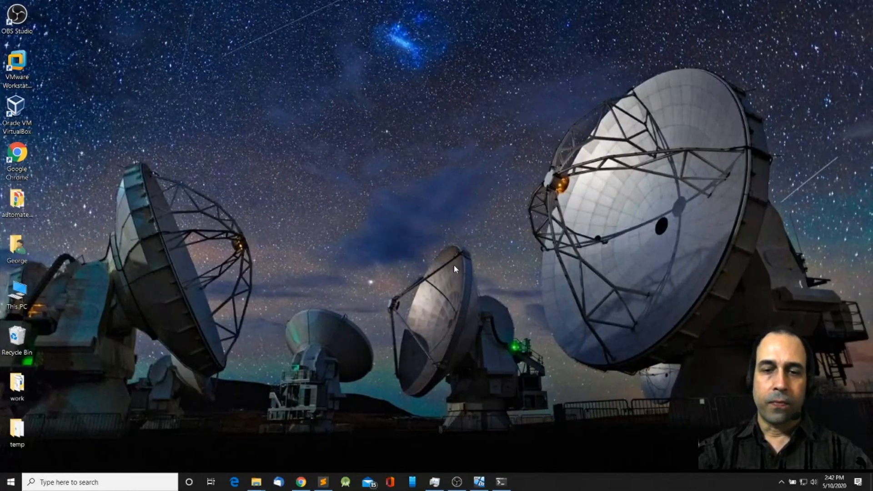
mouse_move(626, 318)
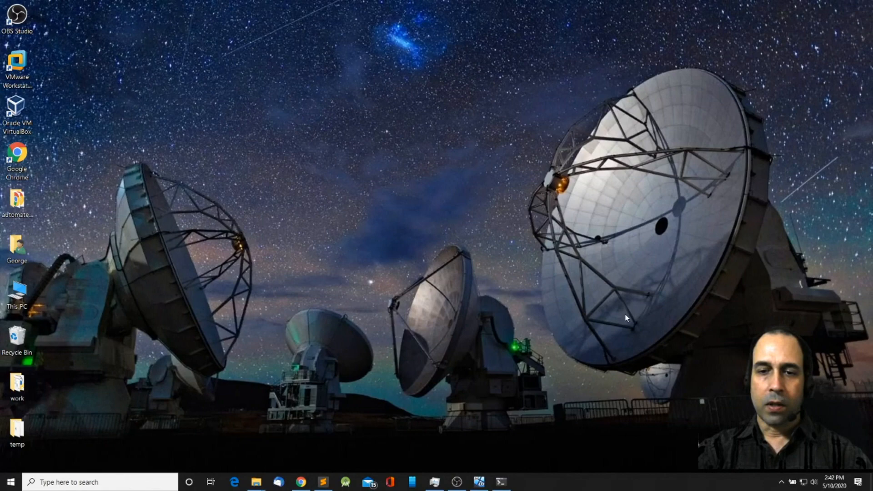
mouse_move(501, 283)
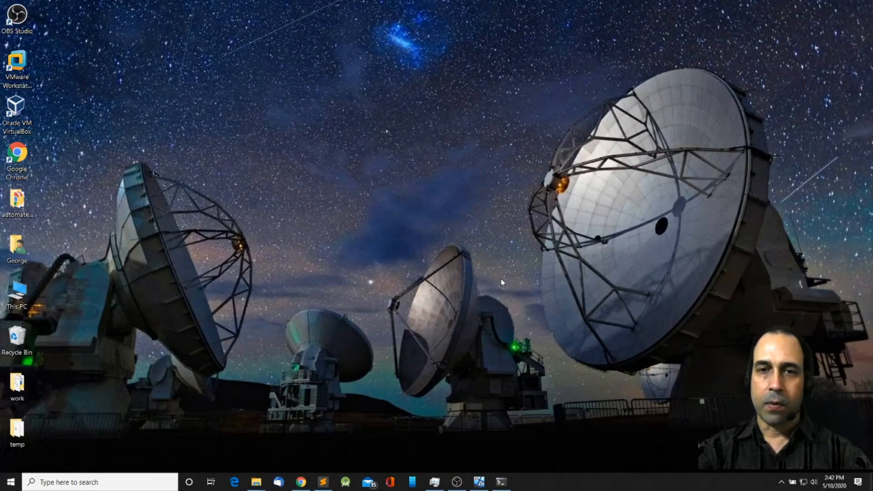
- Search Windows for 'store' to find the Microsoft Store app
left_click(100, 482)
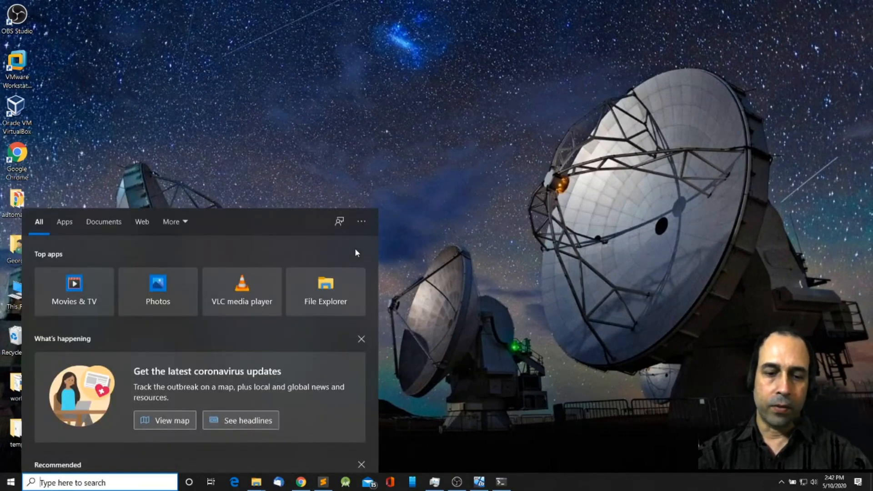
type("store")
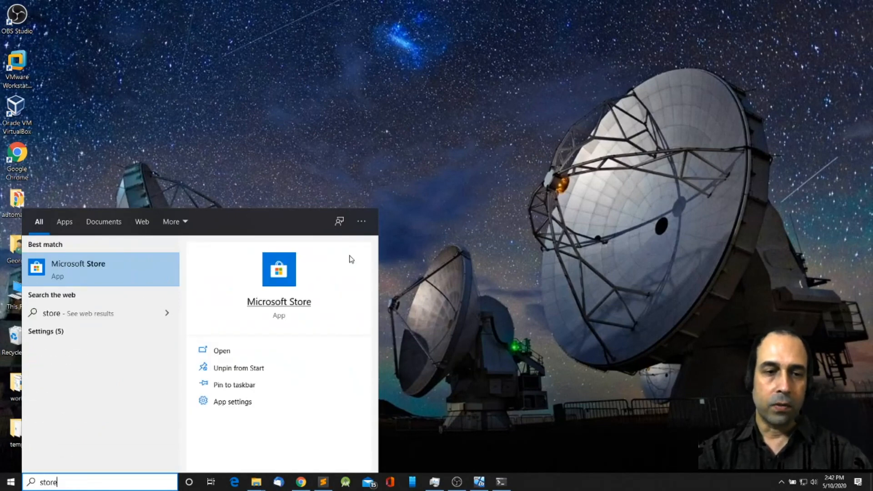
mouse_move(329, 294)
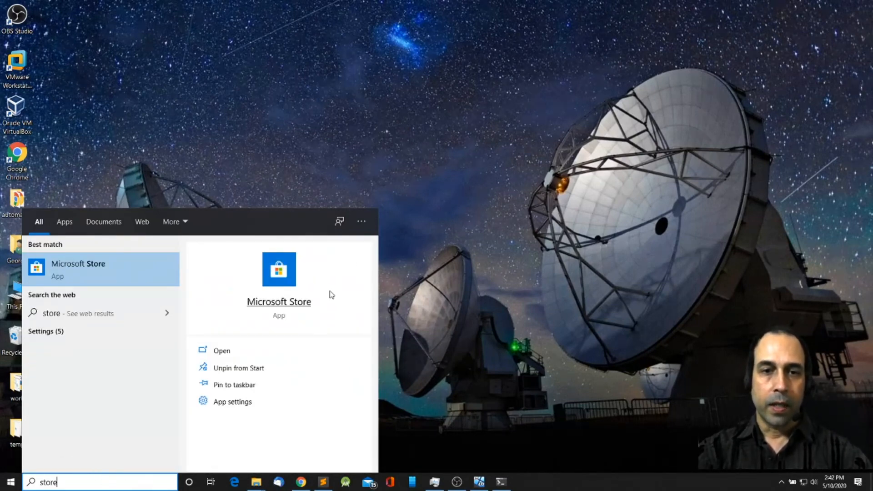
mouse_move(345, 208)
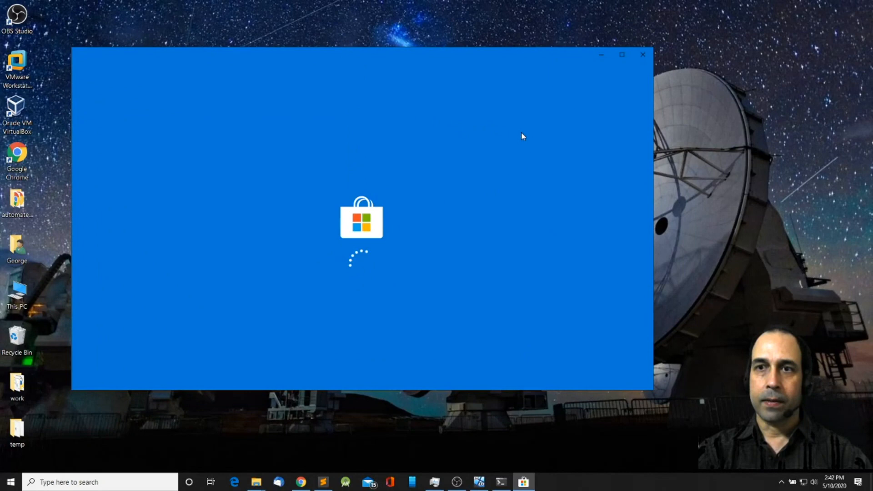
mouse_move(352, 113)
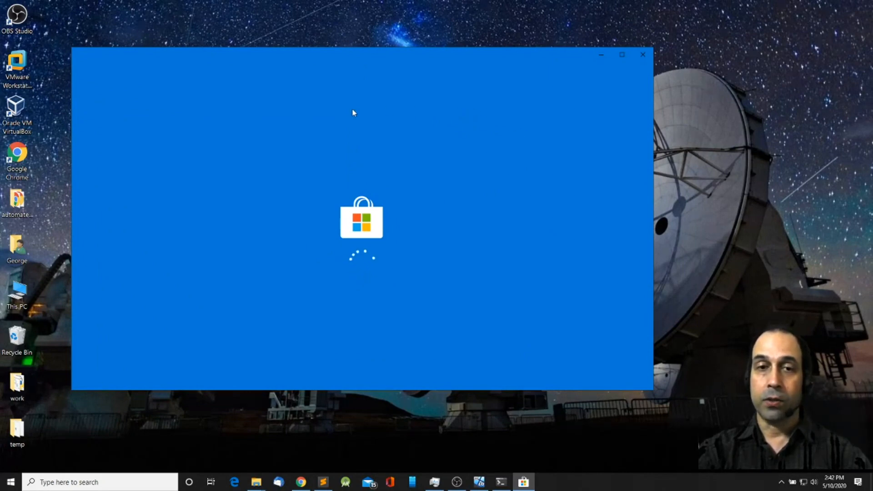
mouse_move(518, 111)
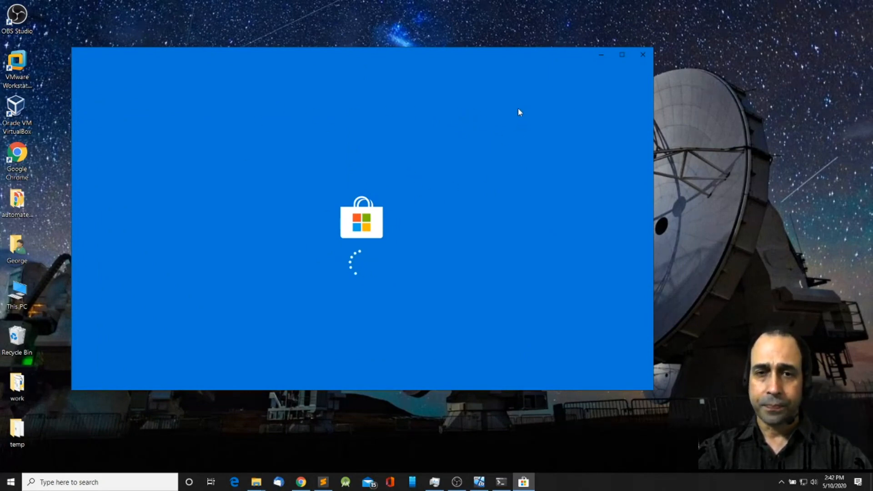
mouse_move(283, 142)
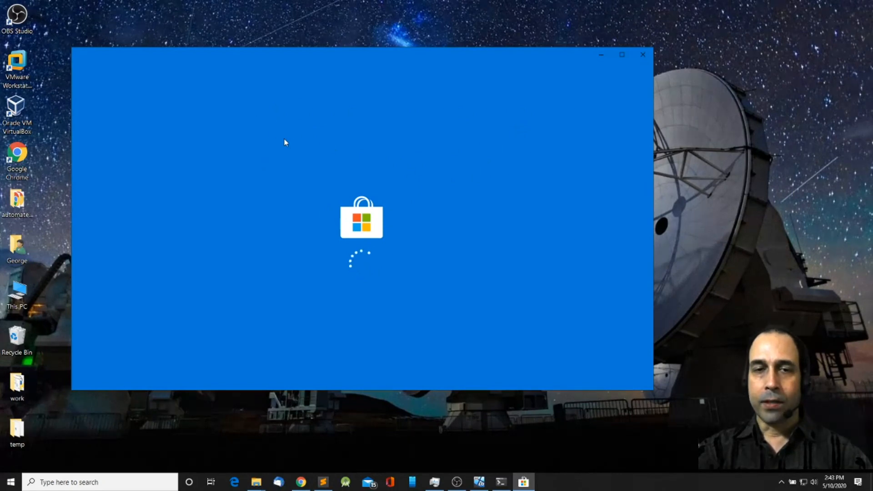
mouse_move(315, 206)
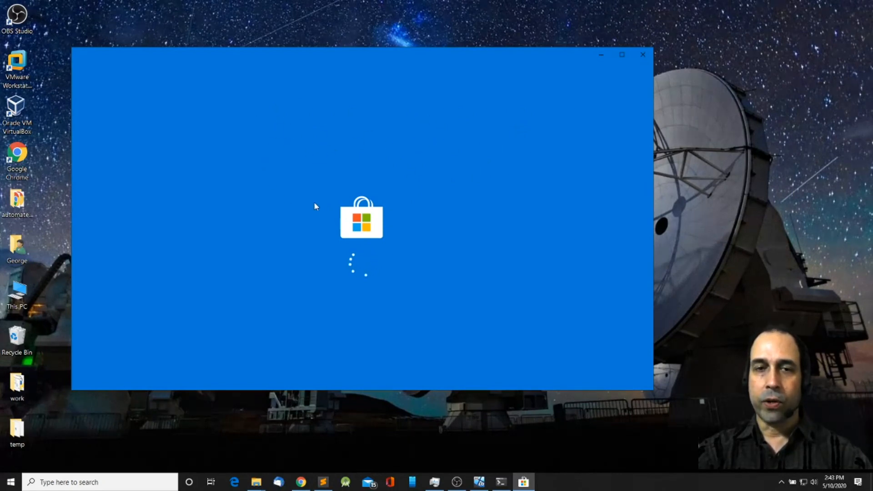
mouse_move(237, 166)
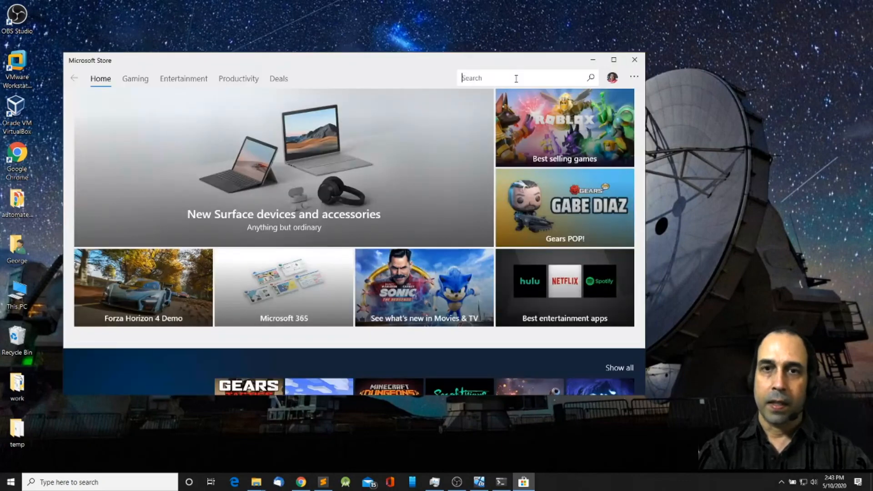
- Search the Store for 'windows terminal' and install Windows Terminal from its product page
type("windows")
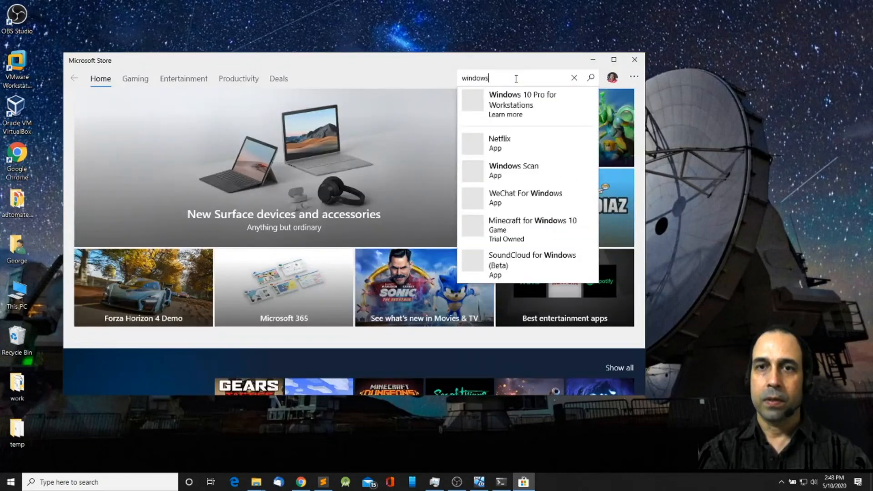
type("terminal")
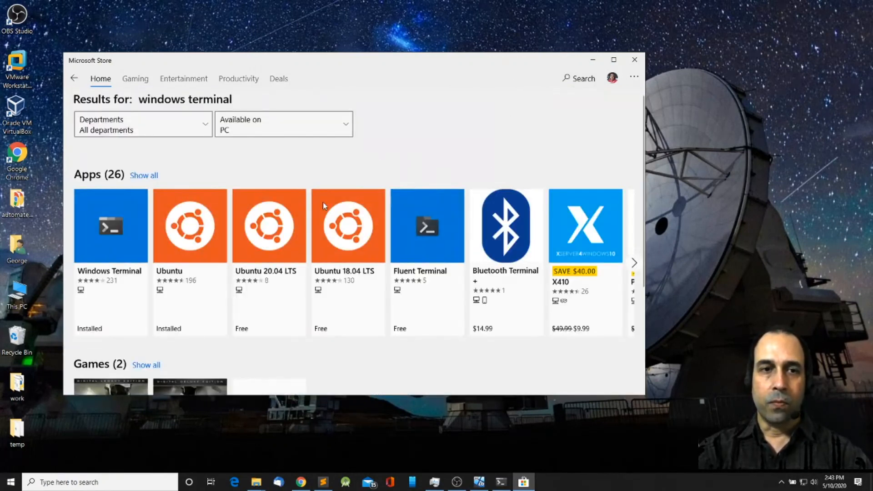
mouse_move(106, 227)
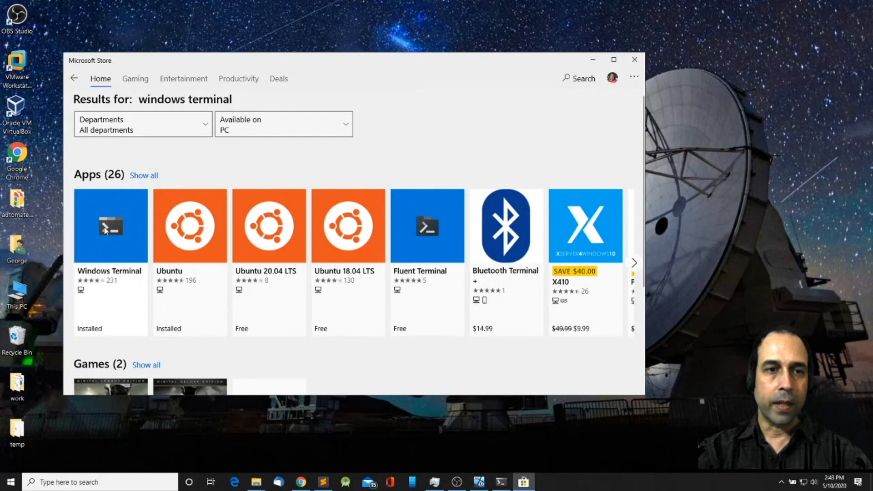
left_click(110, 226)
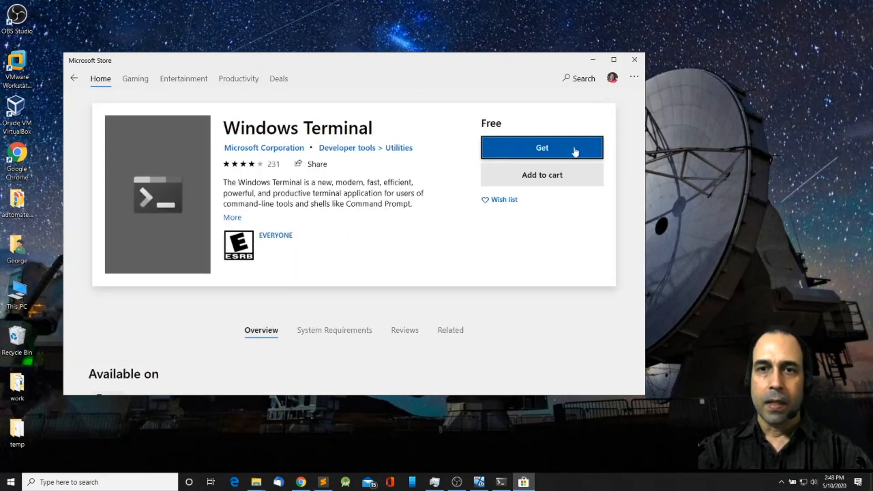
left_click(541, 147)
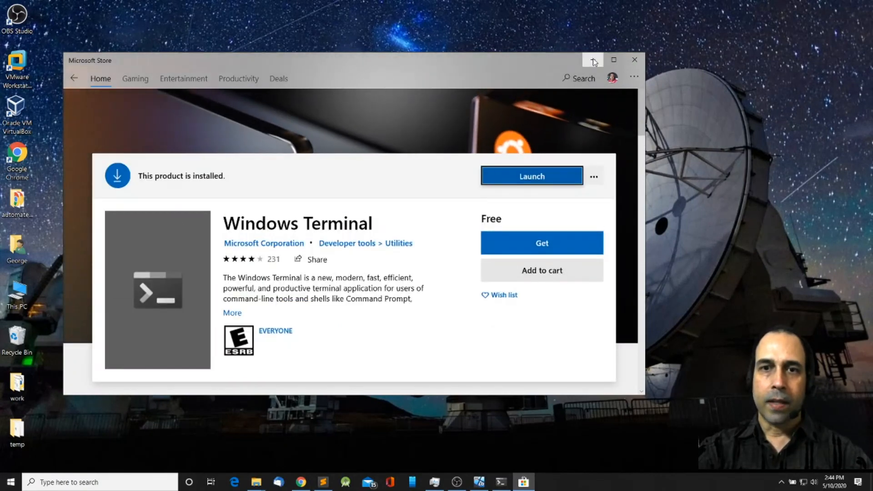
mouse_move(593, 60)
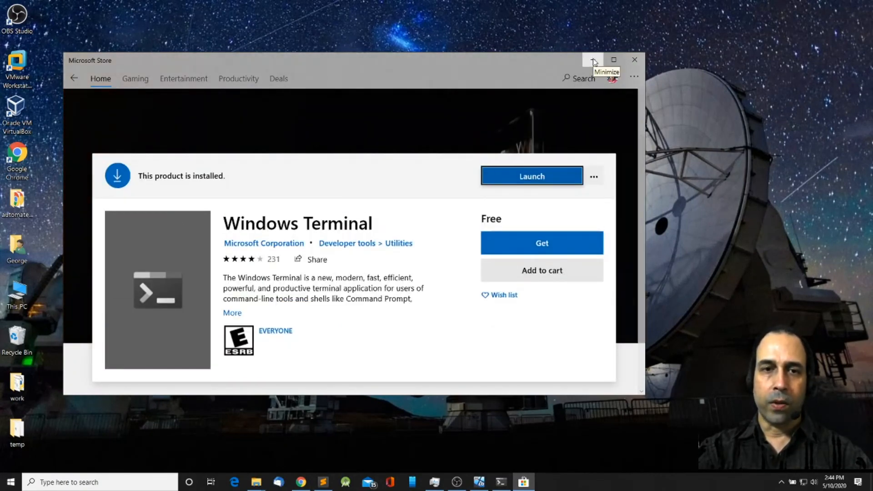
- Open PowerShell and run 'choco install microsoft-windows-terminal'
left_click(593, 60)
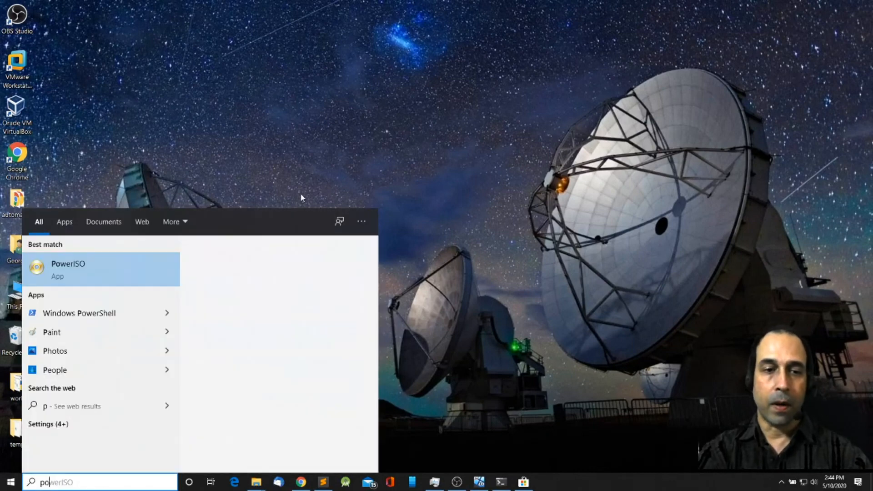
type("powershell")
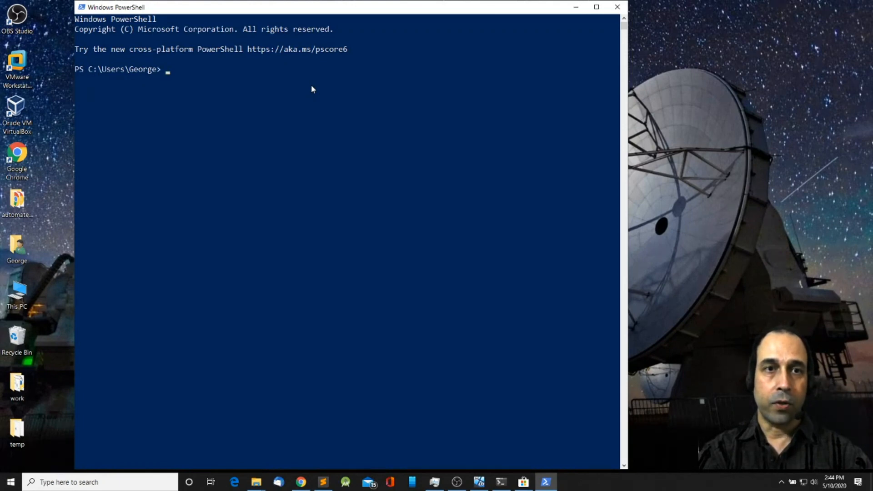
type("cho")
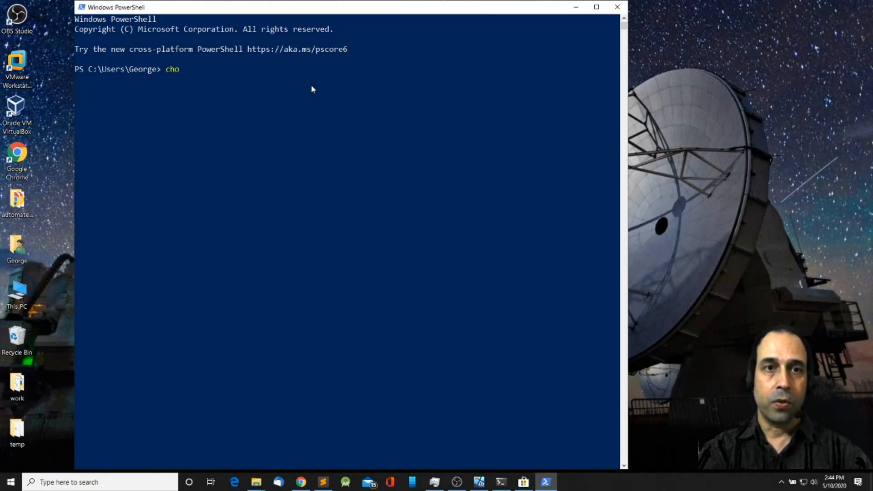
type("co install")
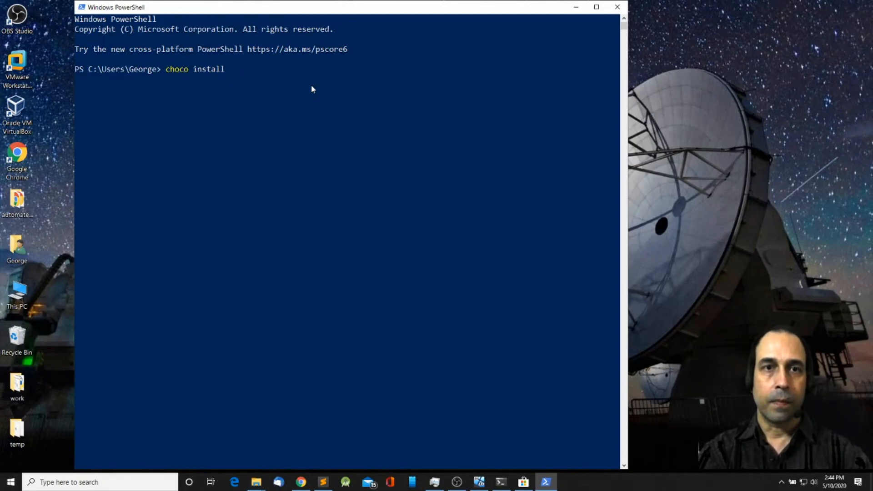
type("microsoft")
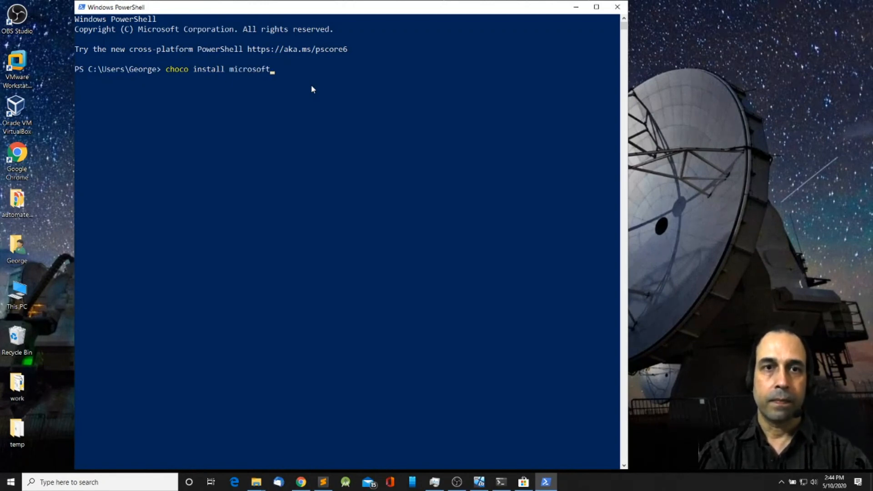
type("-wind")
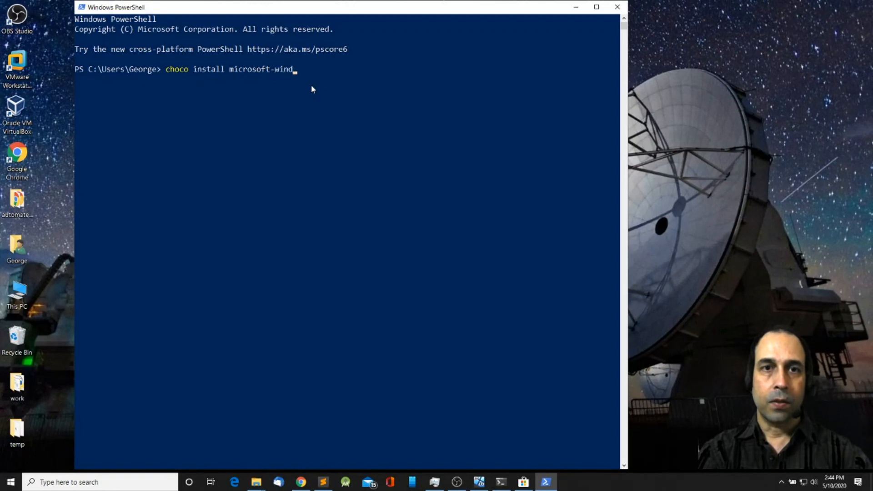
type("ows-termin")
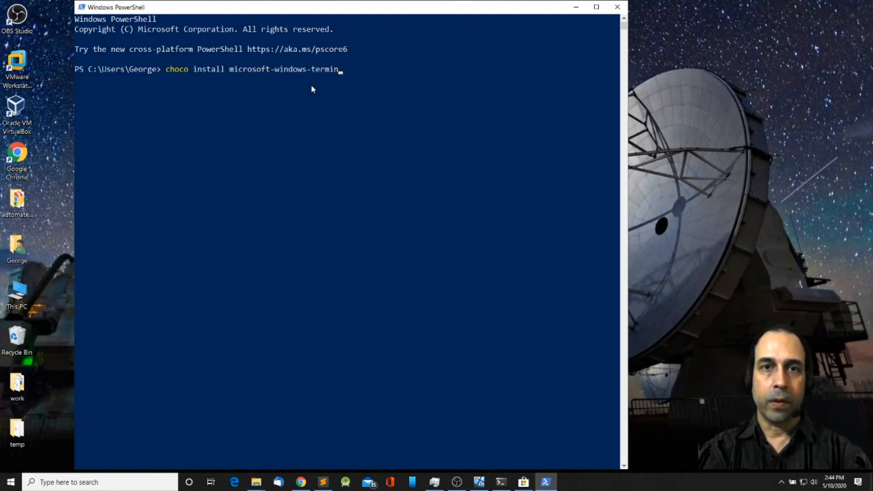
type("al")
type("y")
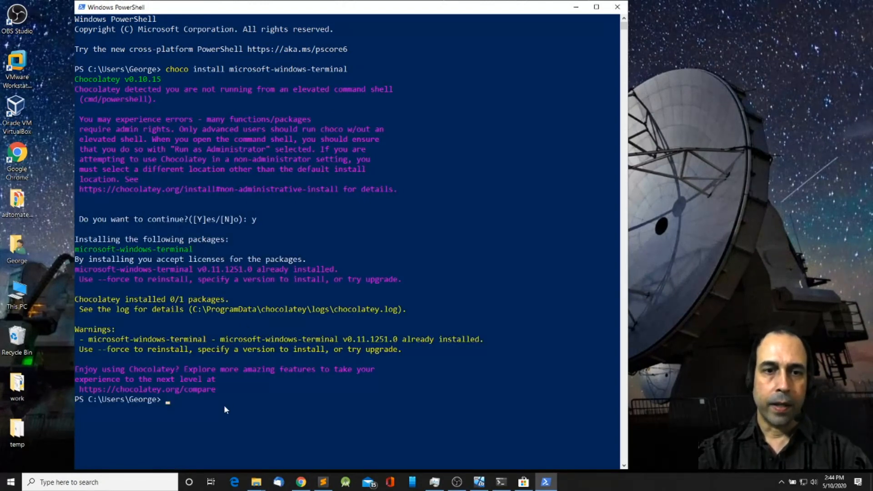
mouse_move(387, 303)
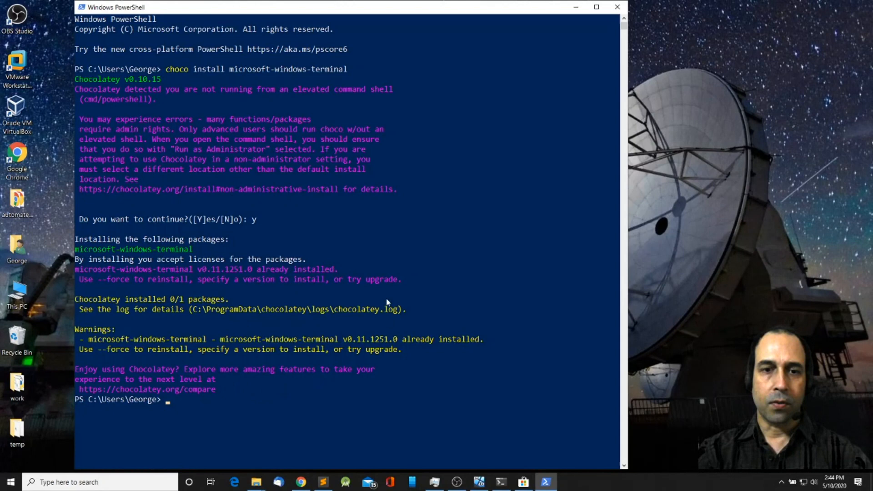
mouse_move(388, 206)
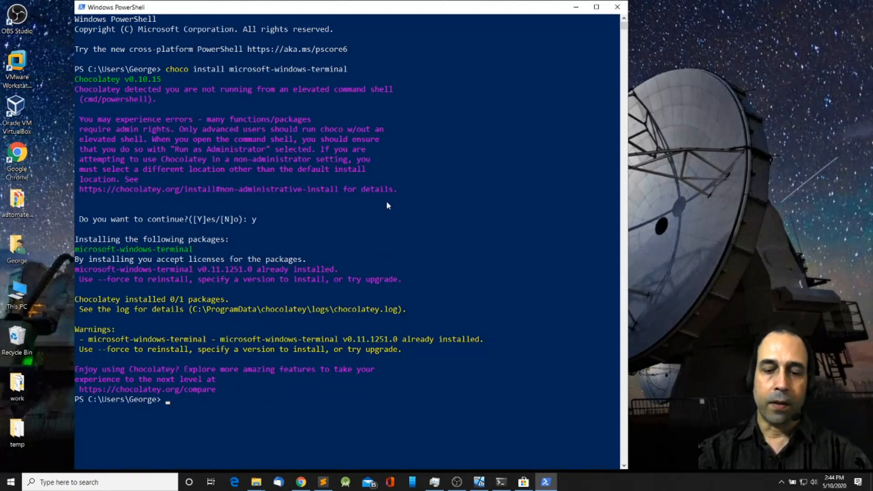
- Clear the PowerShell console and type 'choco install colortool'
type("c")
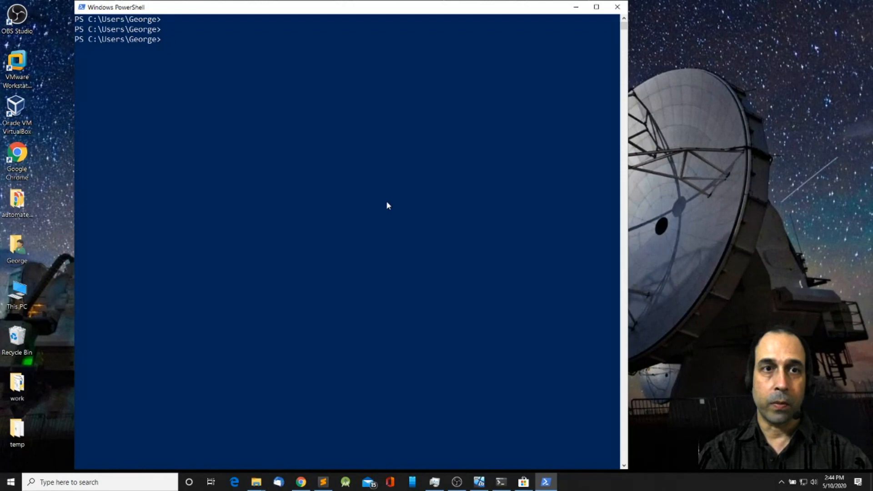
type("choco")
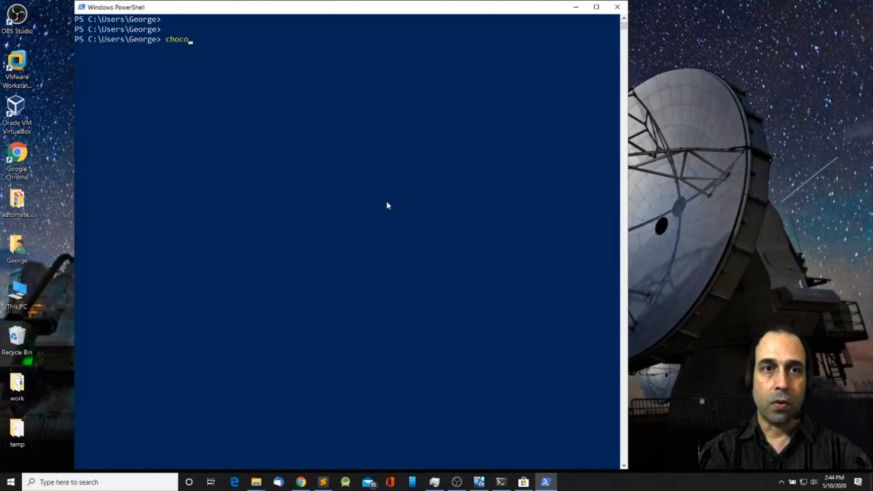
type("install colo")
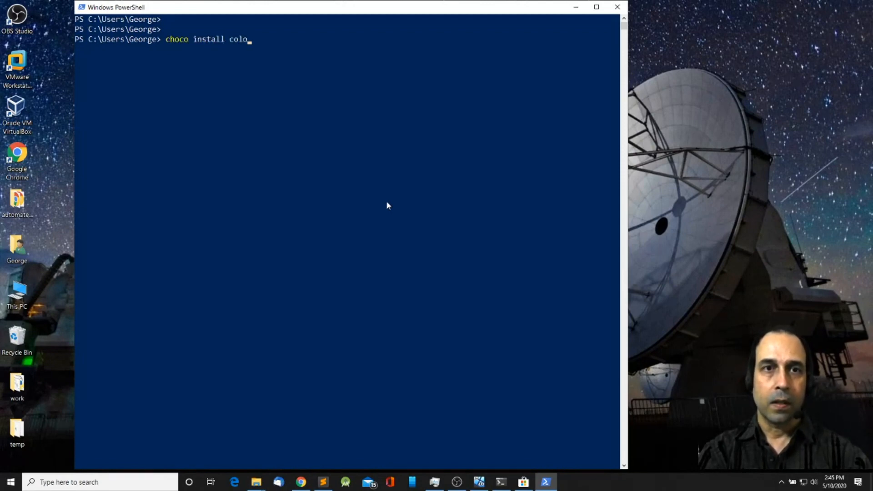
type("ltool")
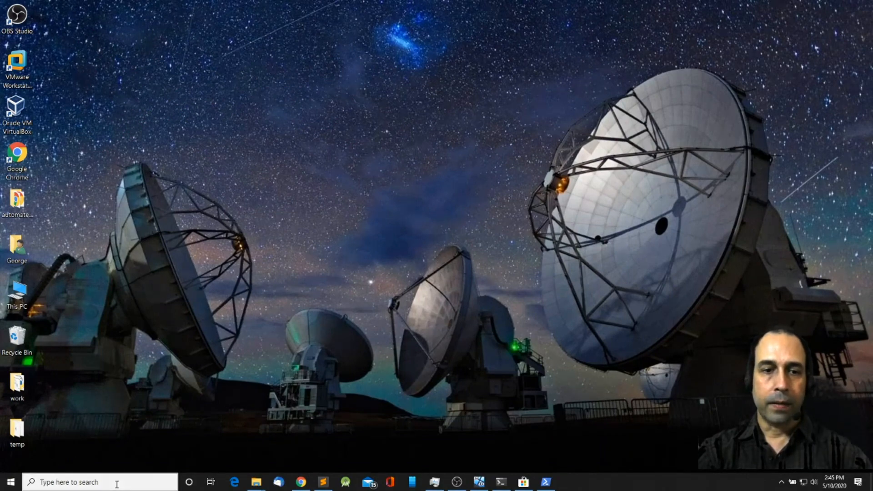
- Launch Windows Terminal, drag its window left, and add a second PowerShell tab
type("win")
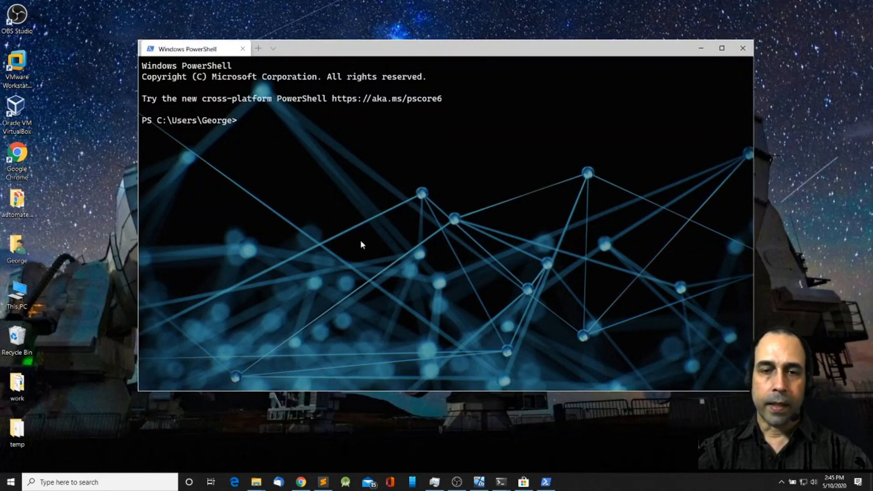
mouse_move(330, 172)
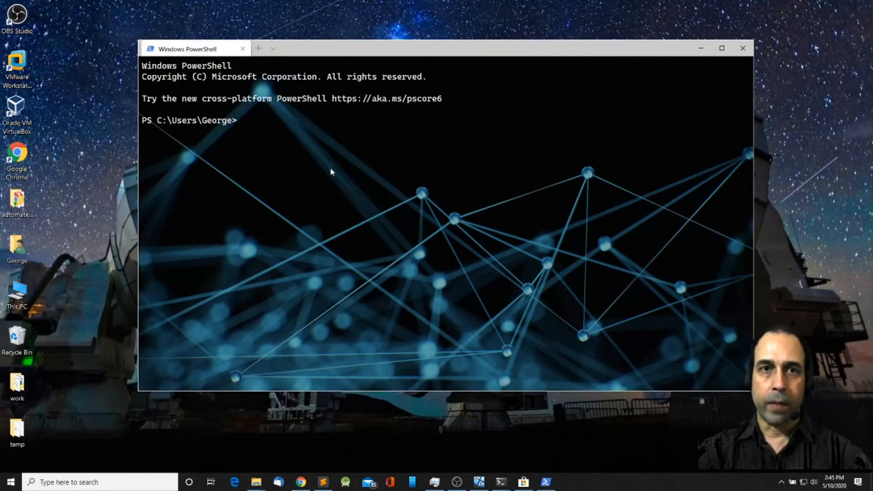
left_click_drag(389, 49, 320, 50)
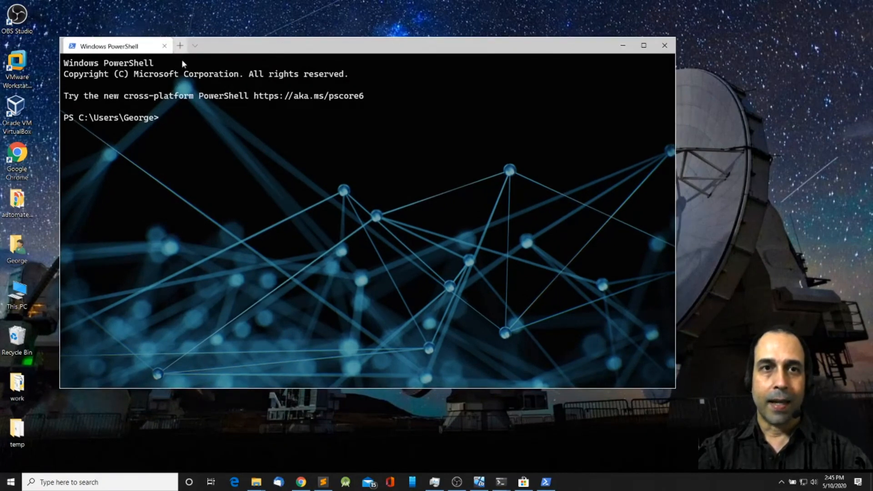
mouse_move(295, 55)
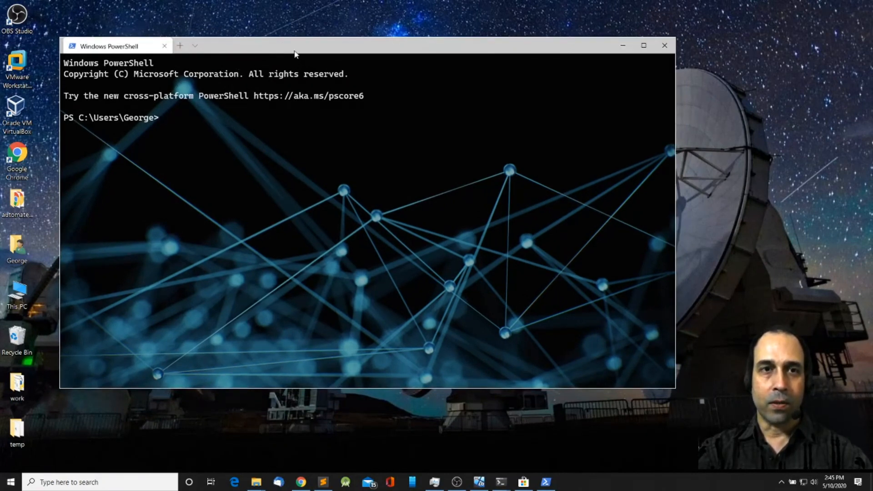
mouse_move(180, 46)
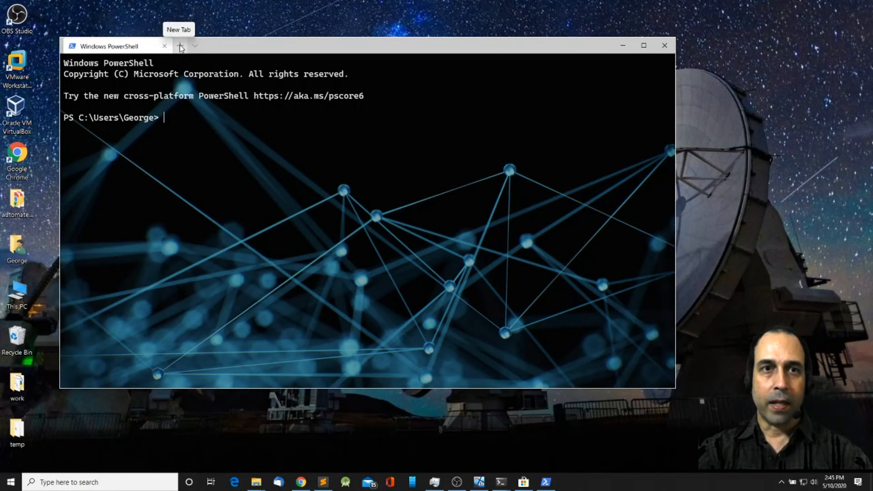
left_click(180, 45)
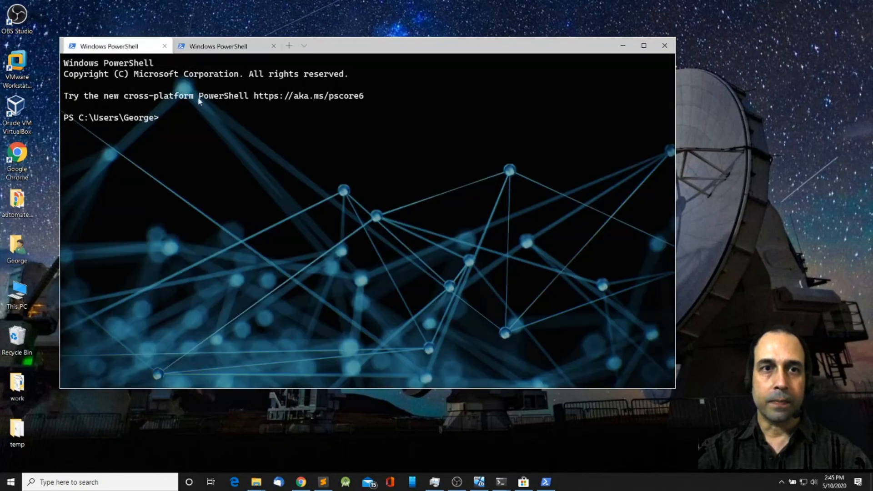
mouse_move(198, 149)
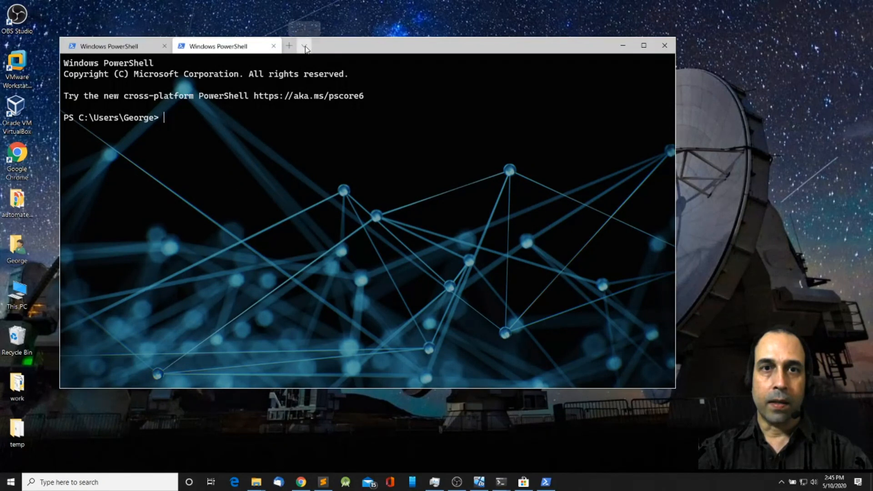
left_click(304, 46)
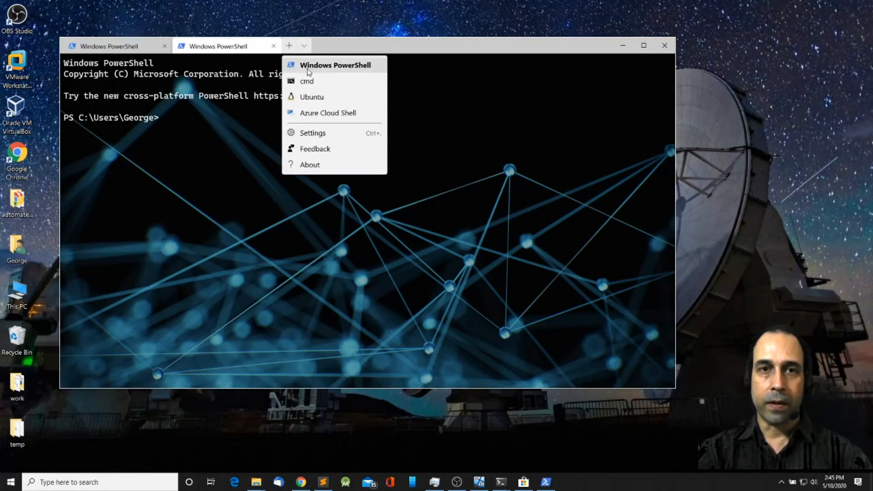
mouse_move(312, 96)
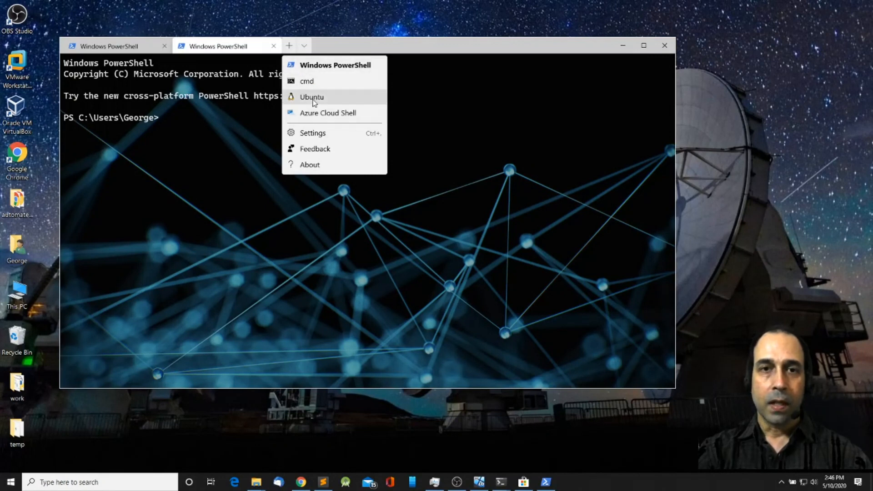
mouse_move(322, 74)
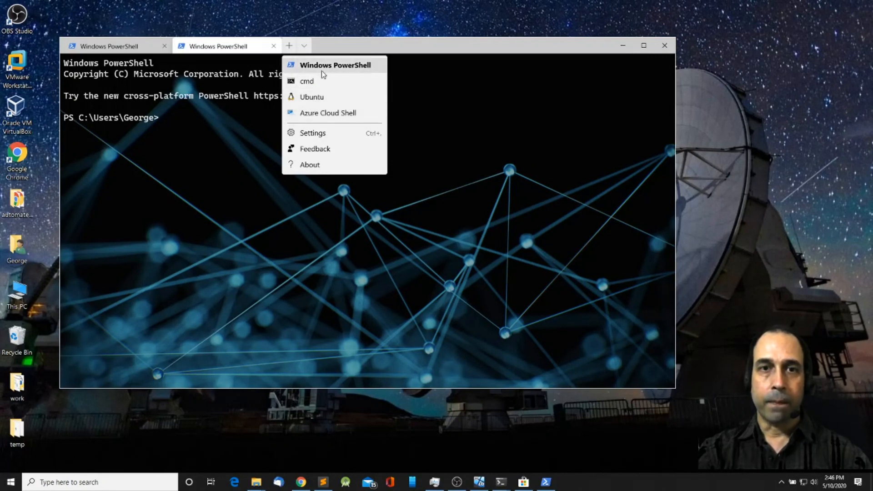
mouse_move(306, 82)
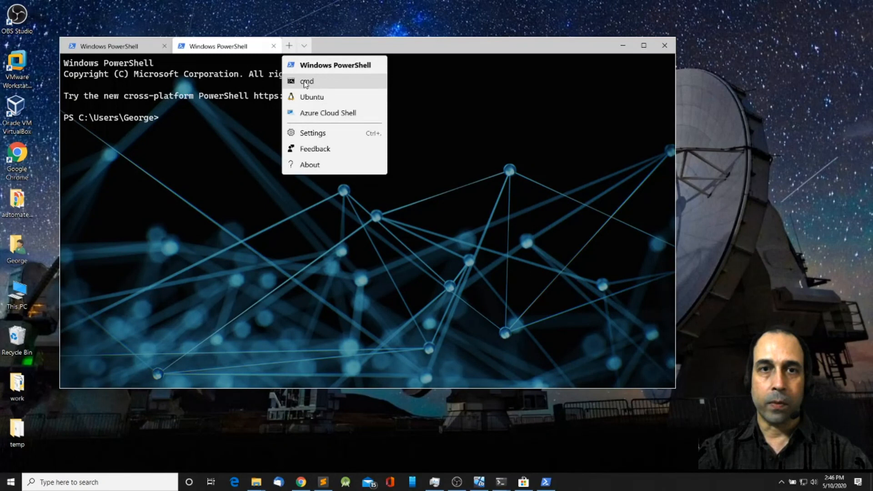
left_click(306, 81)
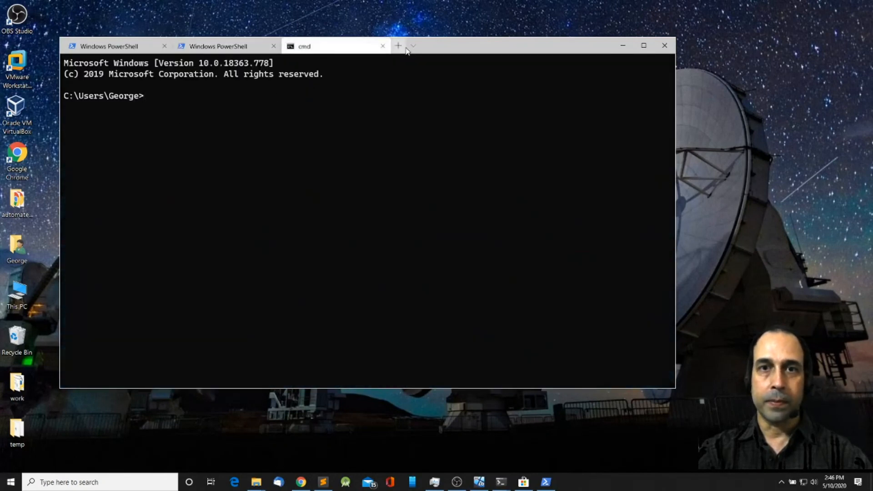
left_click(412, 45)
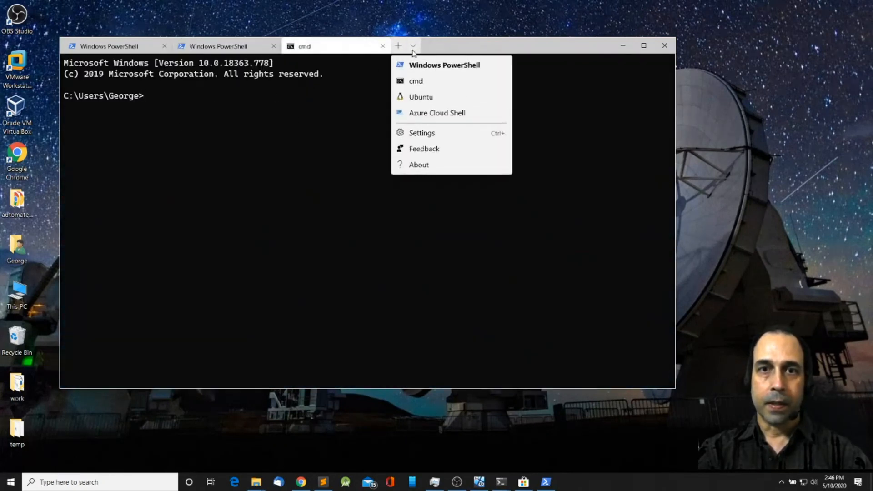
left_click(421, 97)
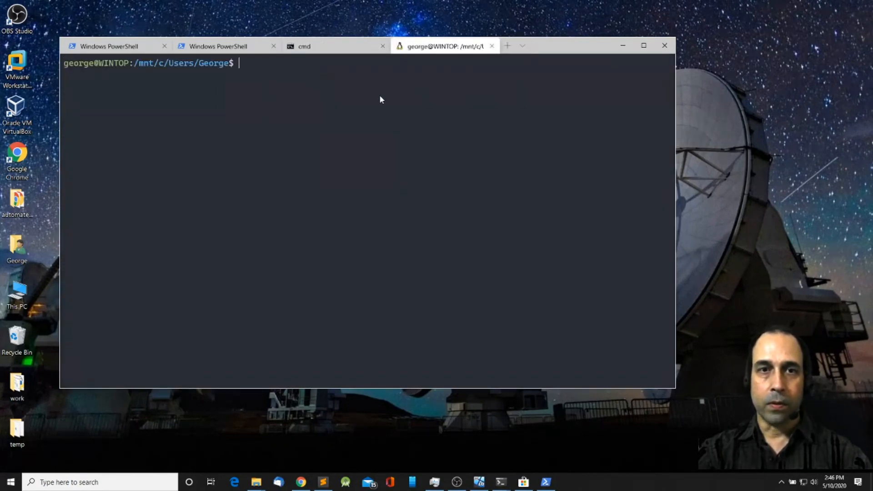
mouse_move(408, 122)
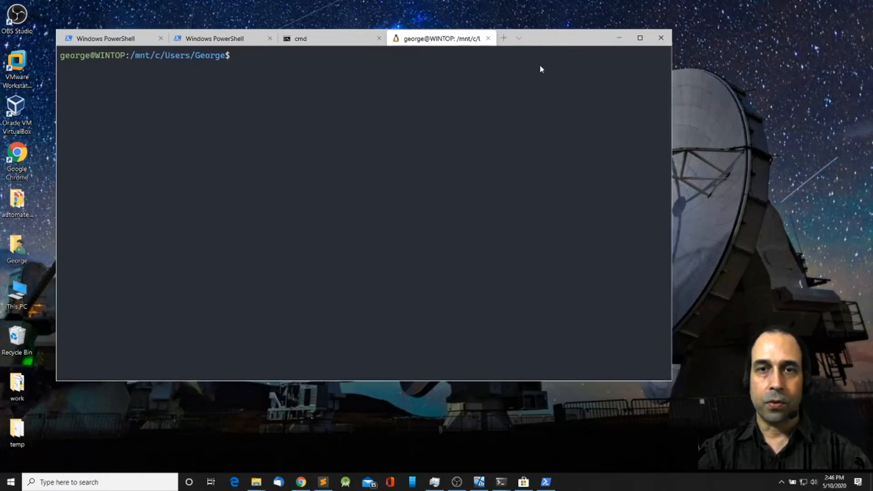
mouse_move(565, 45)
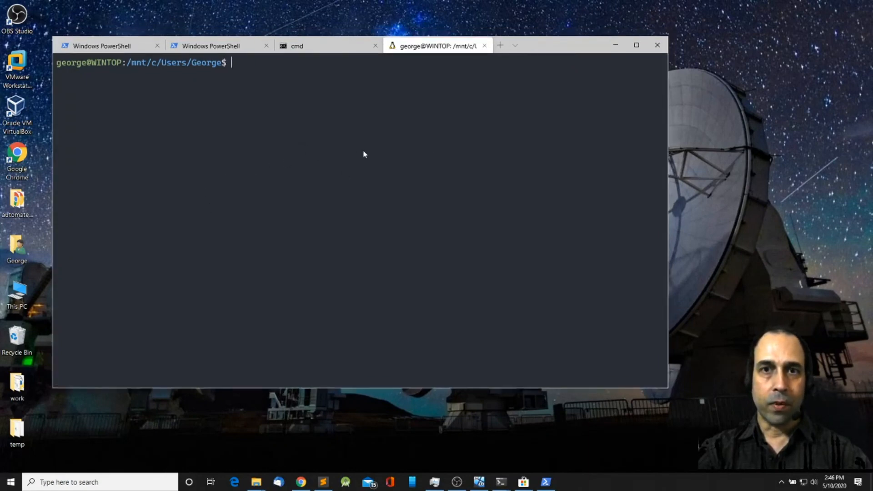
mouse_move(237, 76)
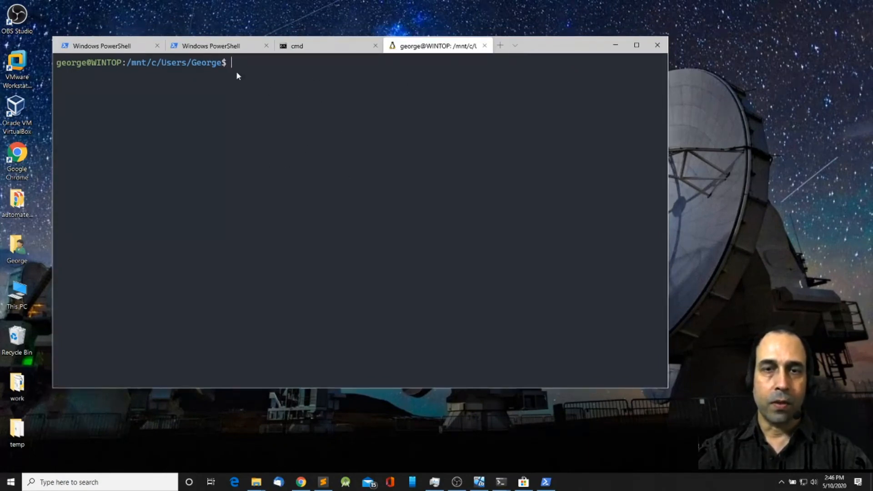
mouse_move(514, 45)
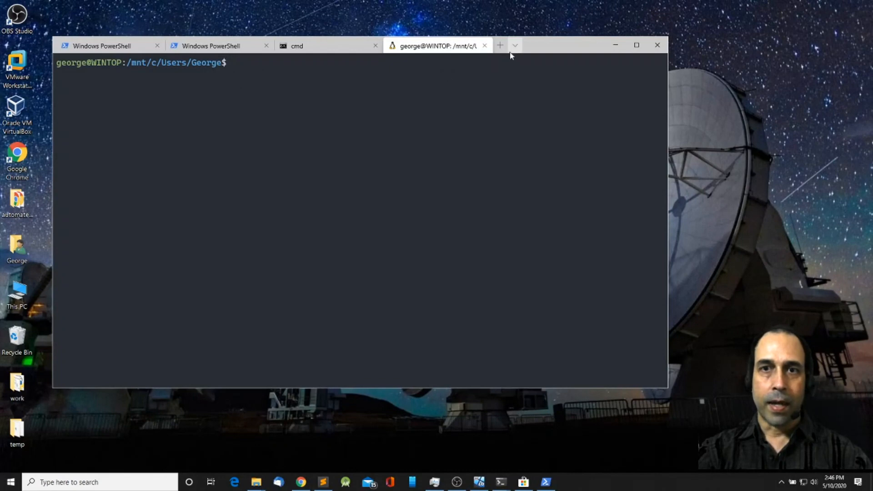
left_click(514, 46)
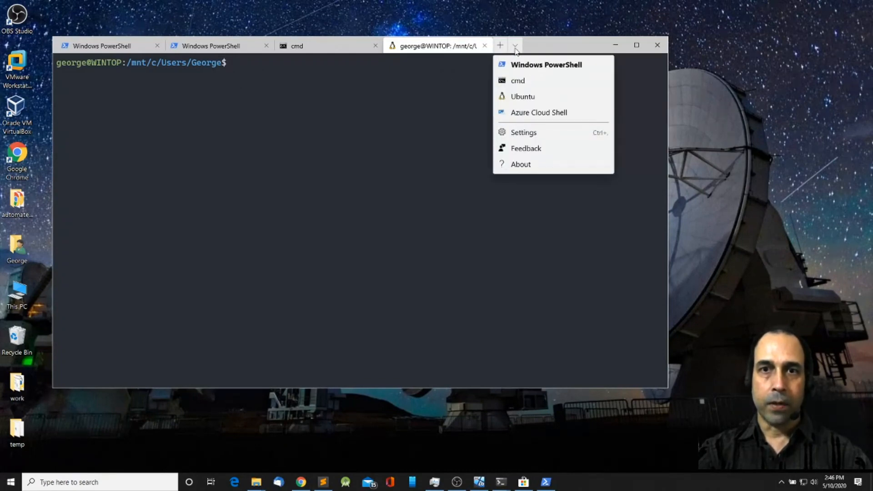
mouse_move(517, 51)
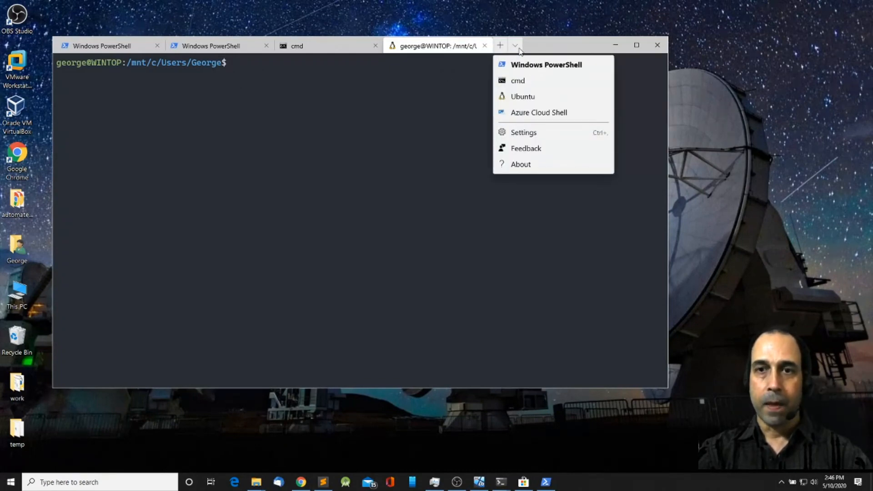
mouse_move(545, 112)
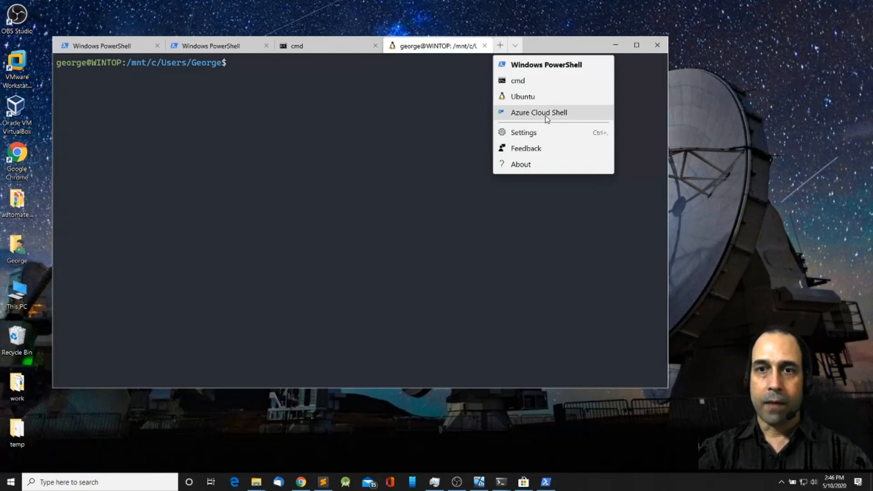
left_click(538, 112)
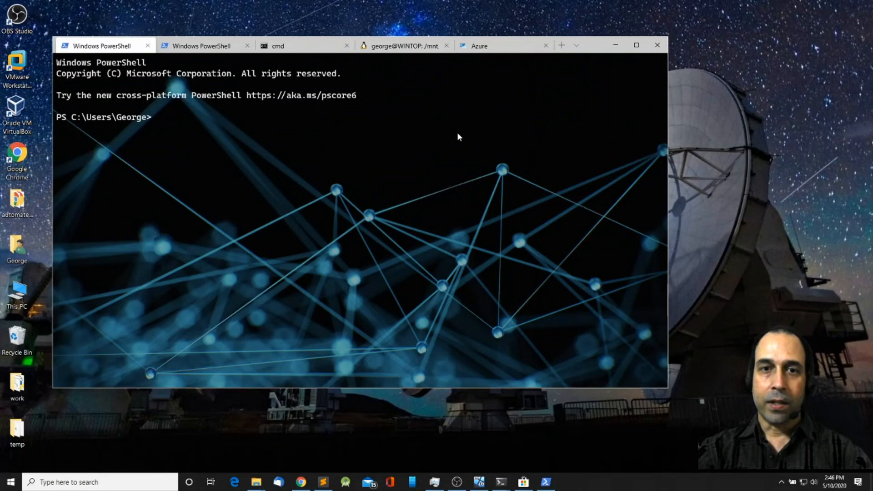
mouse_move(315, 219)
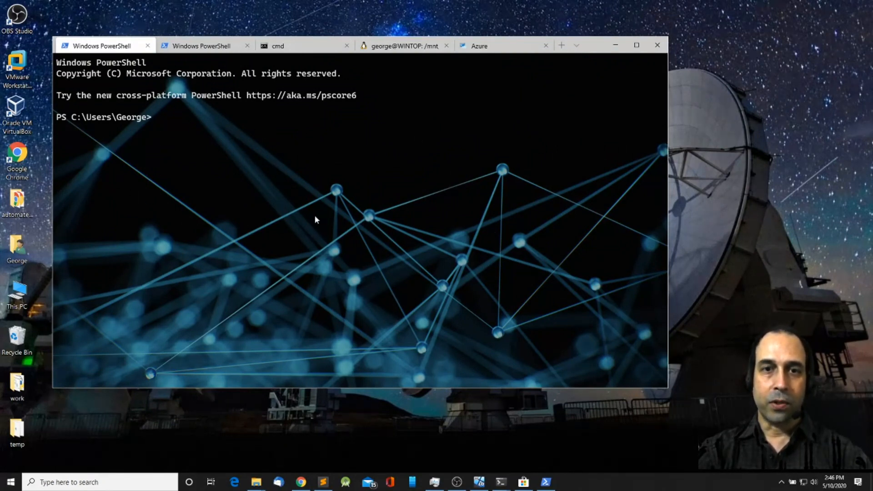
left_click(449, 192)
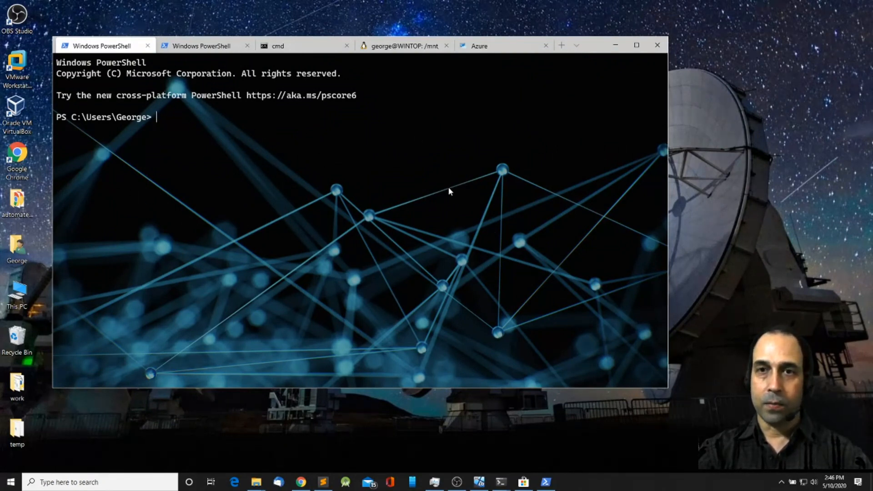
mouse_move(580, 58)
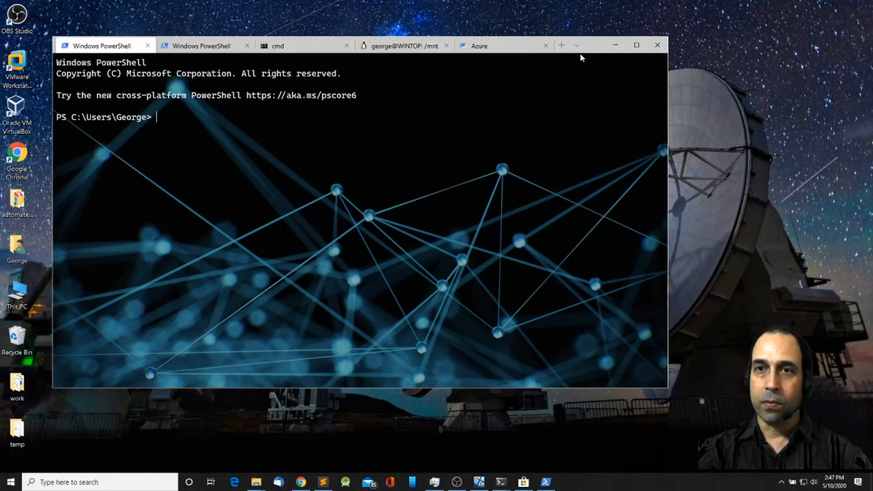
left_click(578, 45)
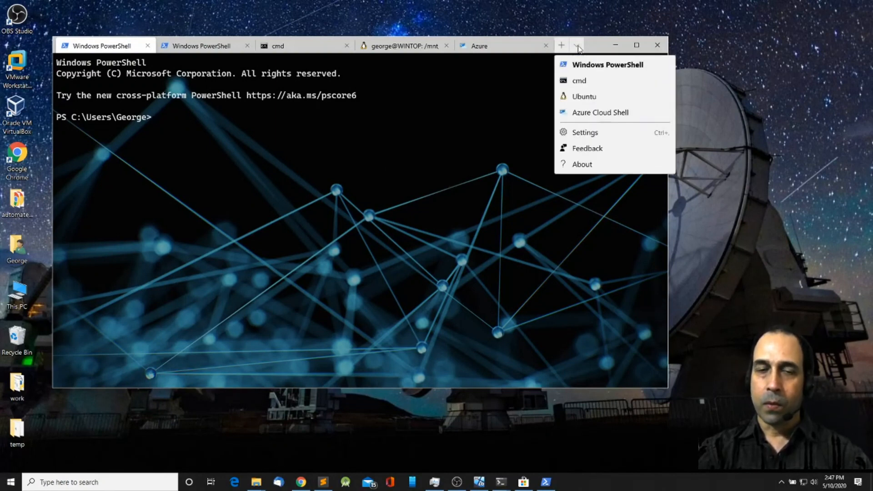
mouse_move(580, 53)
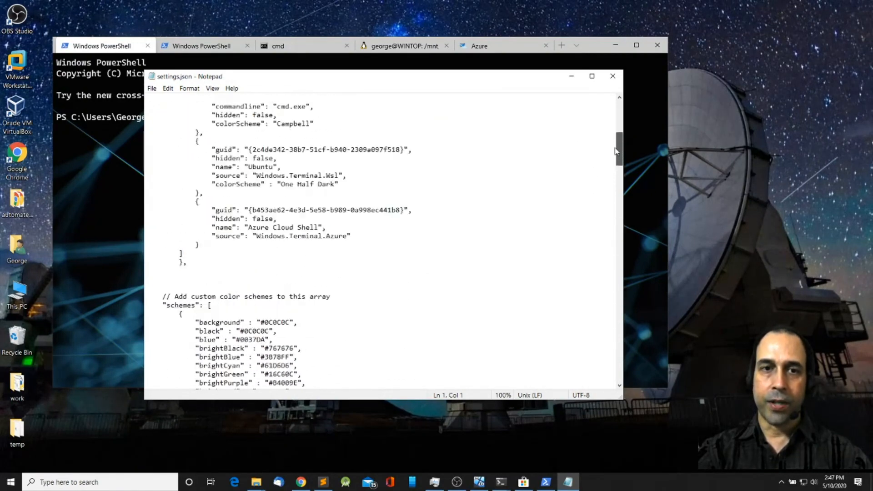
scroll("up", 3)
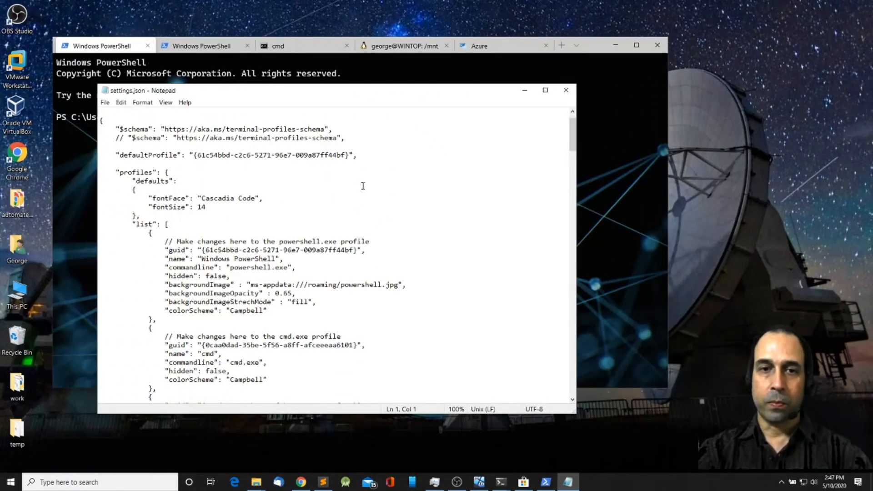
scroll("up", 3)
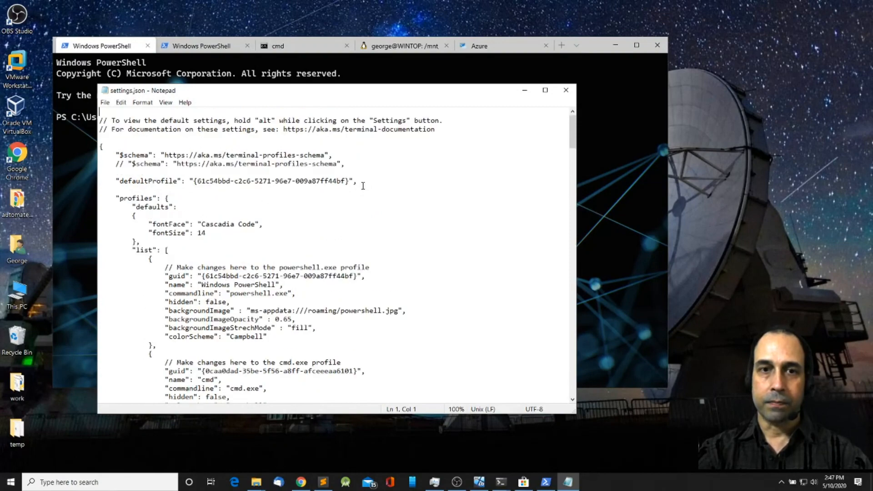
left_click(566, 90)
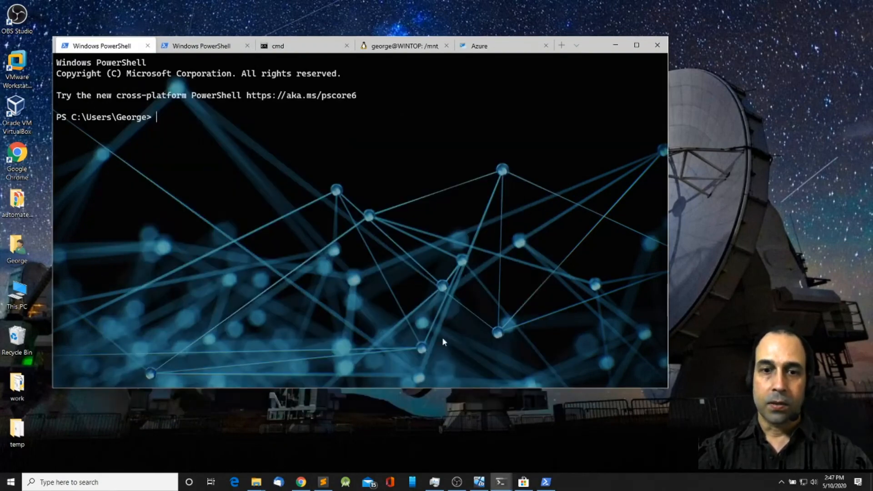
- Switch to settings.json in Sublime Text and scroll down to the PowerShell, cmd, Ubuntu and Azure profiles
left_click(322, 482)
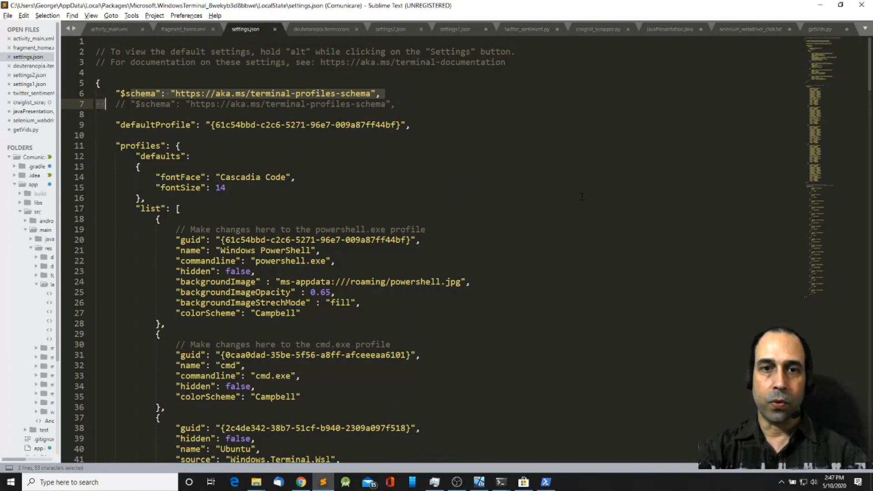
scroll("down", 3)
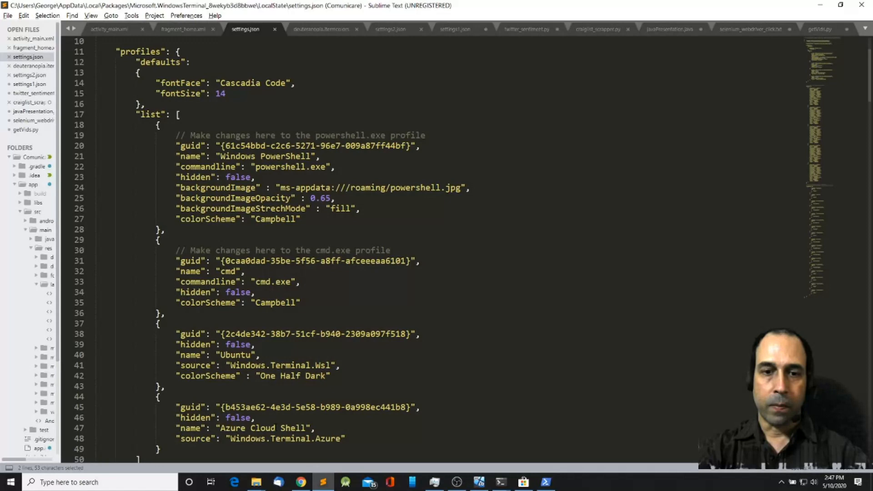
mouse_move(257, 481)
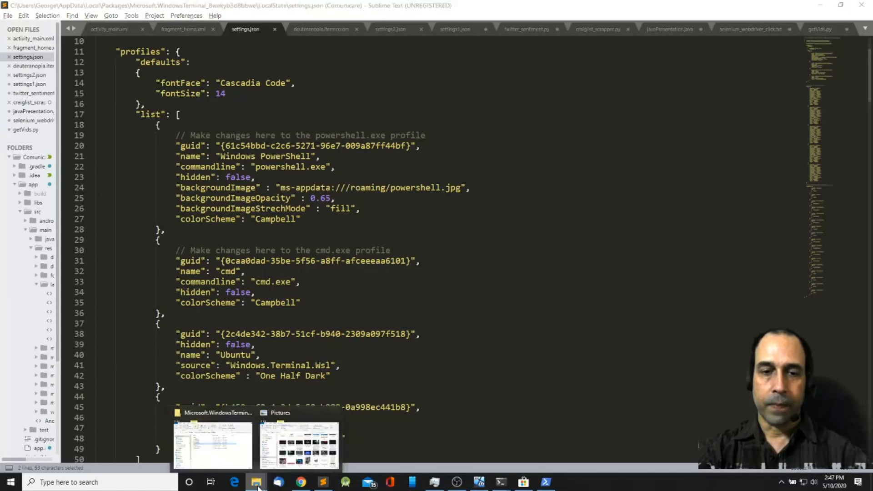
left_click(213, 446)
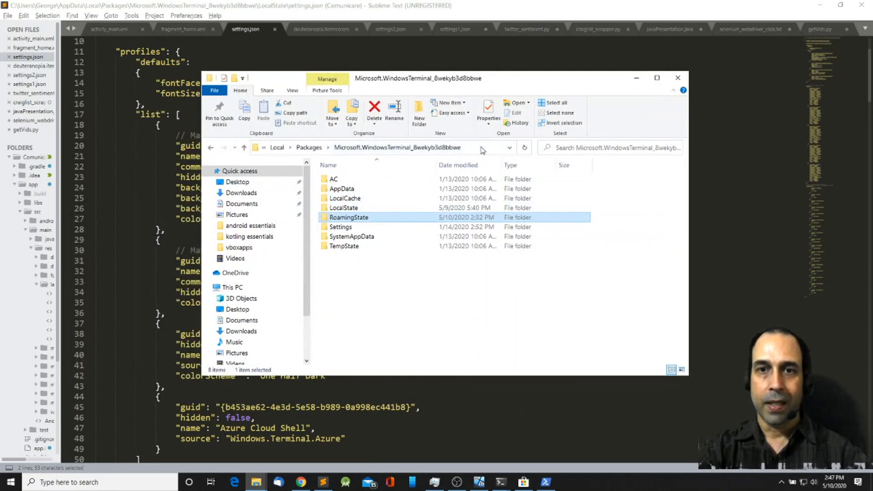
left_click(379, 147)
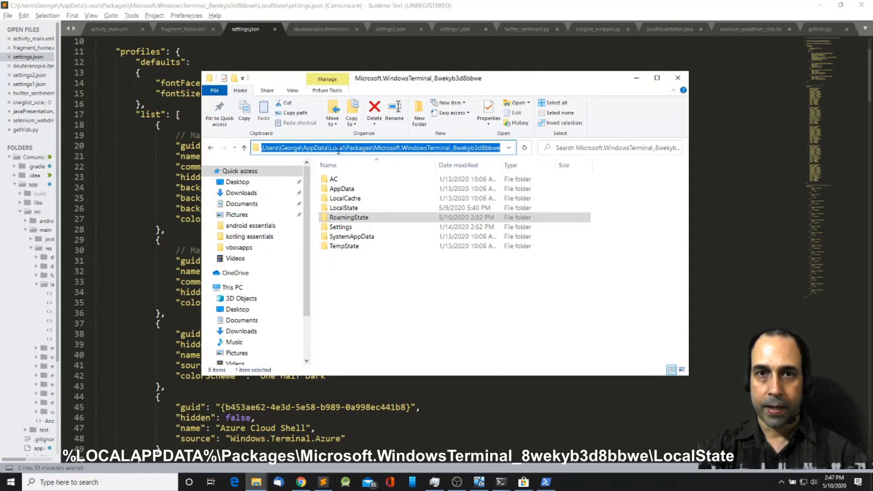
mouse_move(429, 158)
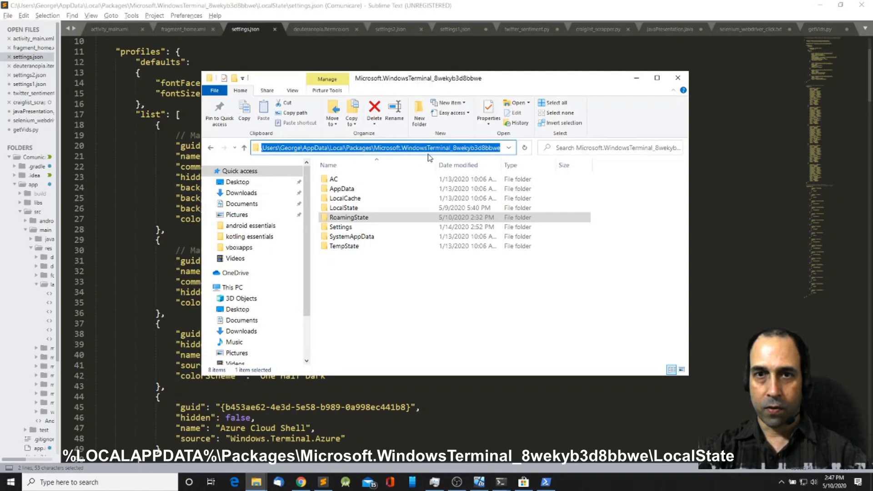
left_click(340, 226)
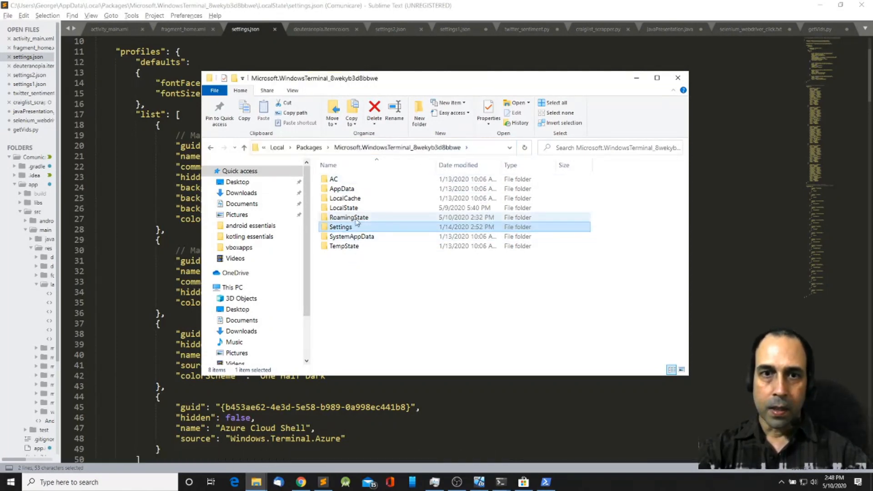
double_click(344, 208)
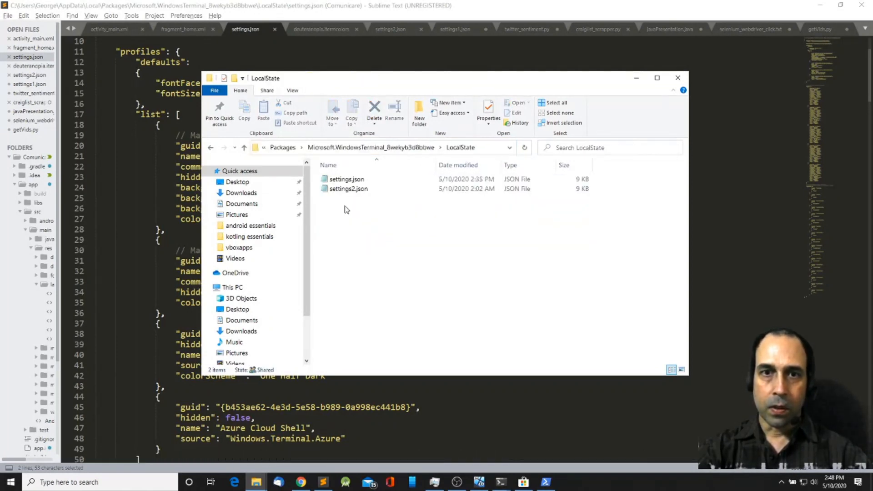
left_click(347, 179)
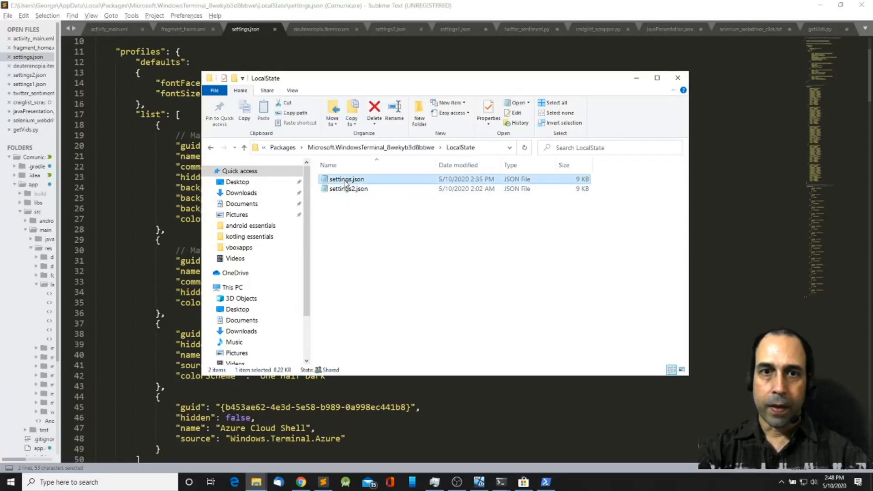
mouse_move(645, 76)
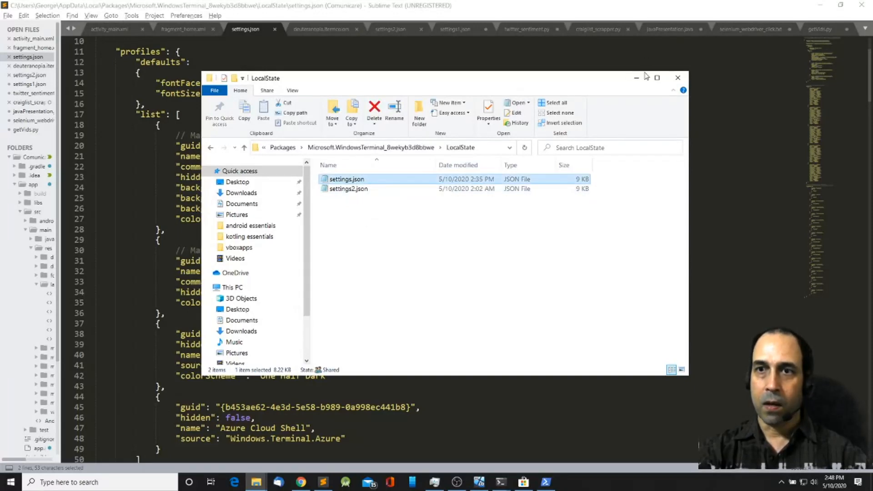
left_click(677, 77)
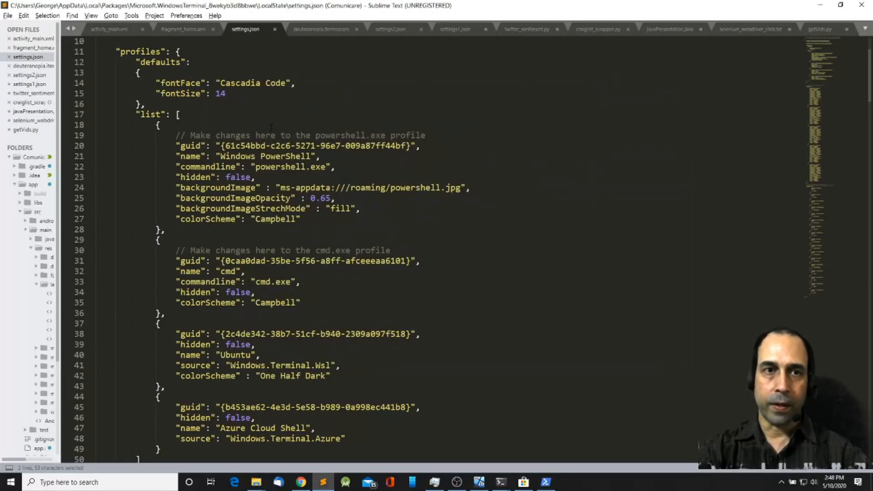
- Review the profile entries, select the PowerShell profile's name value, then bring Windows Terminal forward
scroll("up", 3)
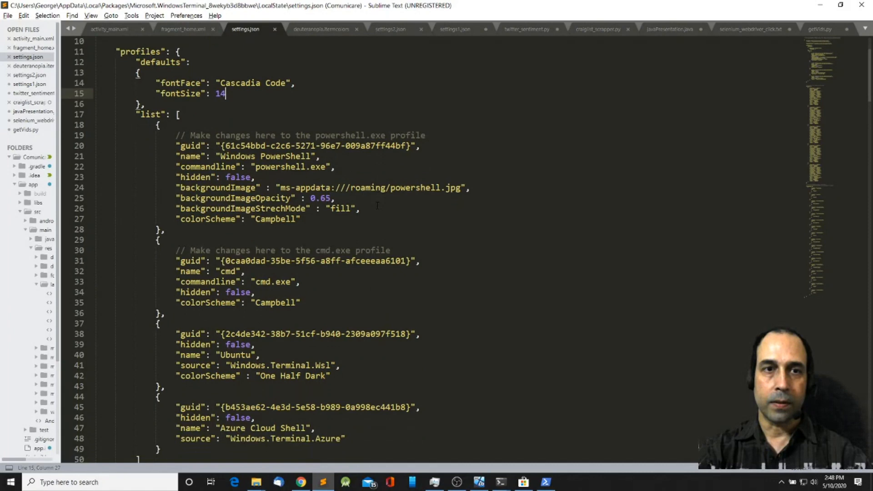
scroll("down", 3)
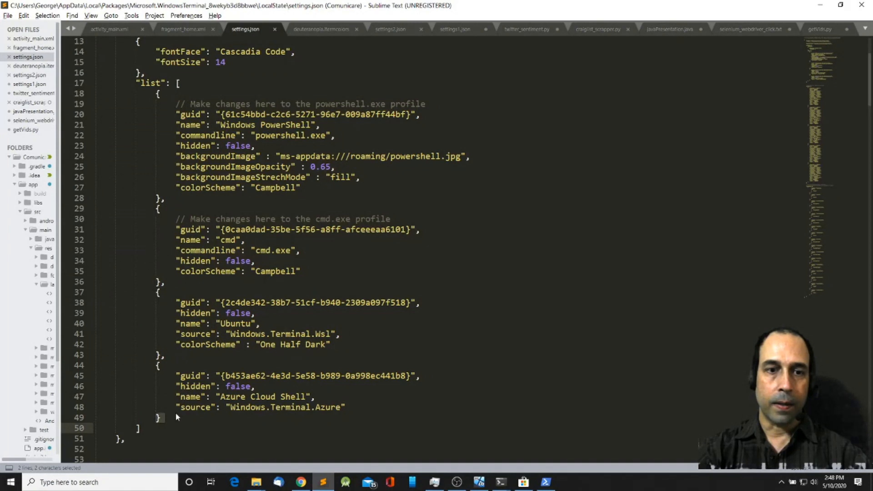
left_click(161, 417)
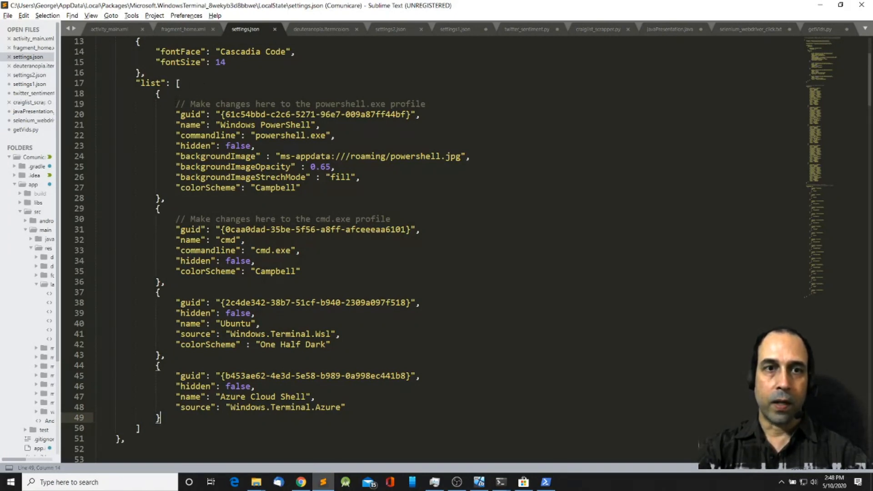
left_click_drag(176, 103, 301, 188)
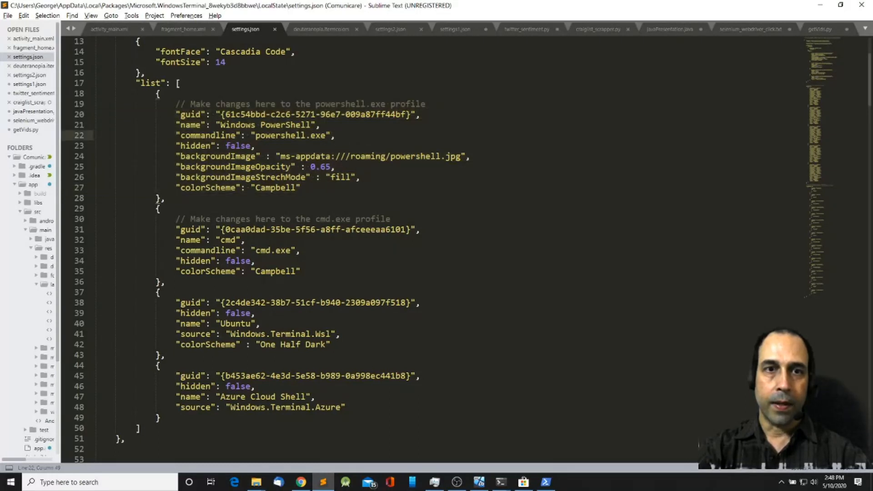
double_click(268, 125)
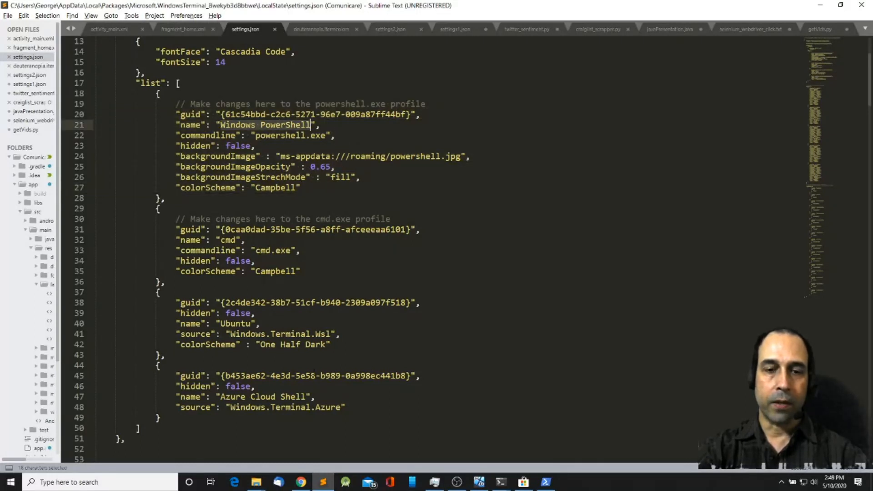
mouse_move(477, 482)
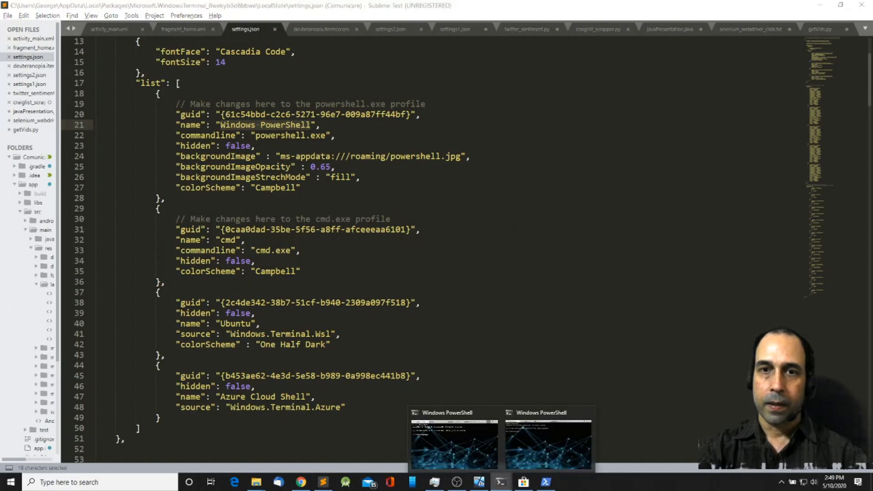
left_click(453, 440)
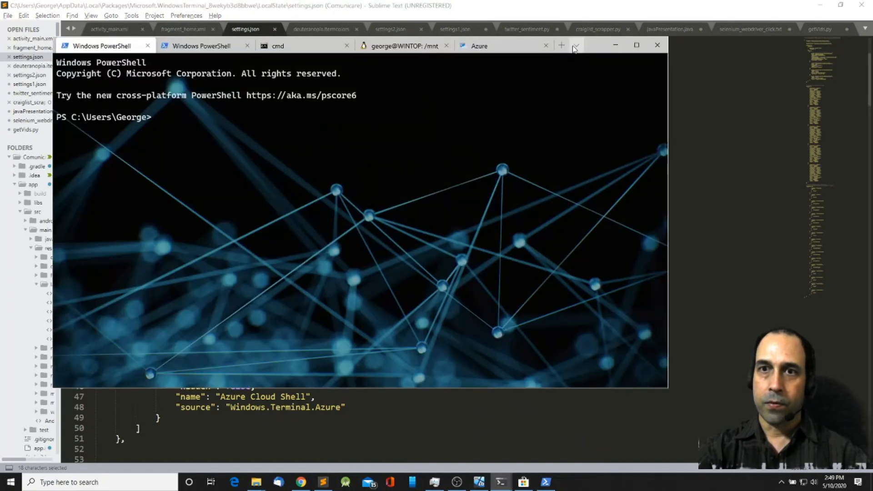
- Open the terminal's tab dropdown menu
left_click(576, 45)
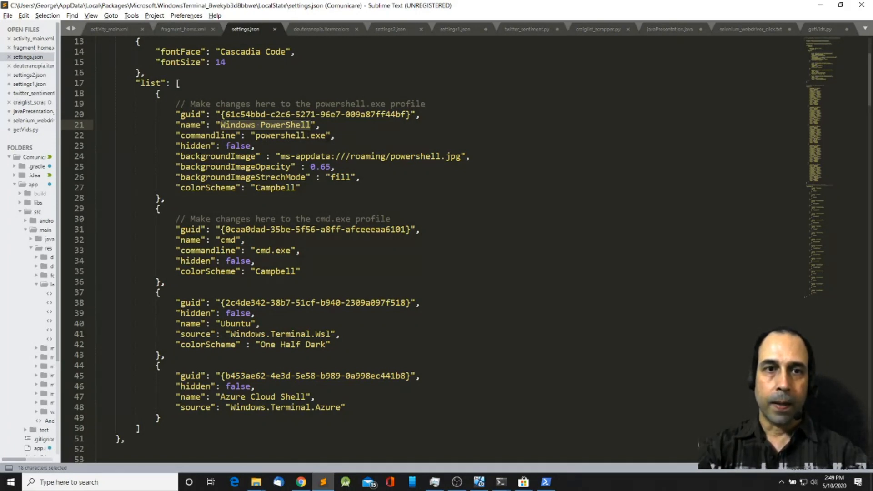
left_click(177, 156)
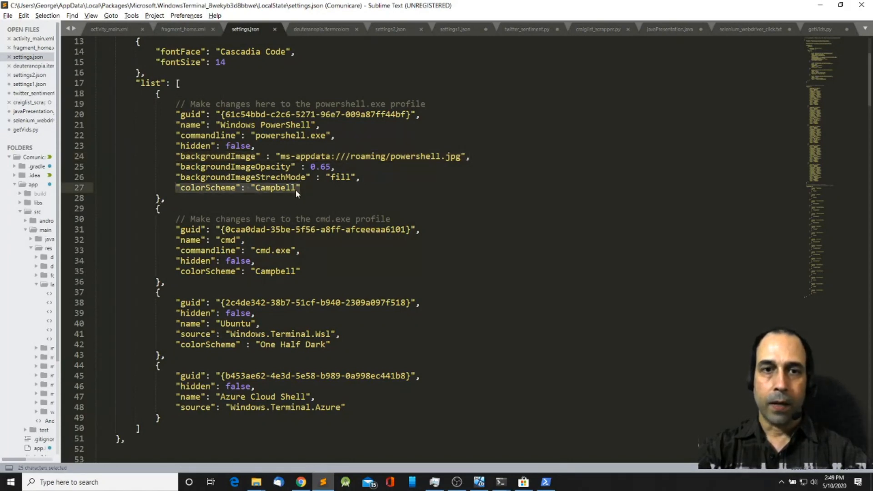
scroll("down", 3)
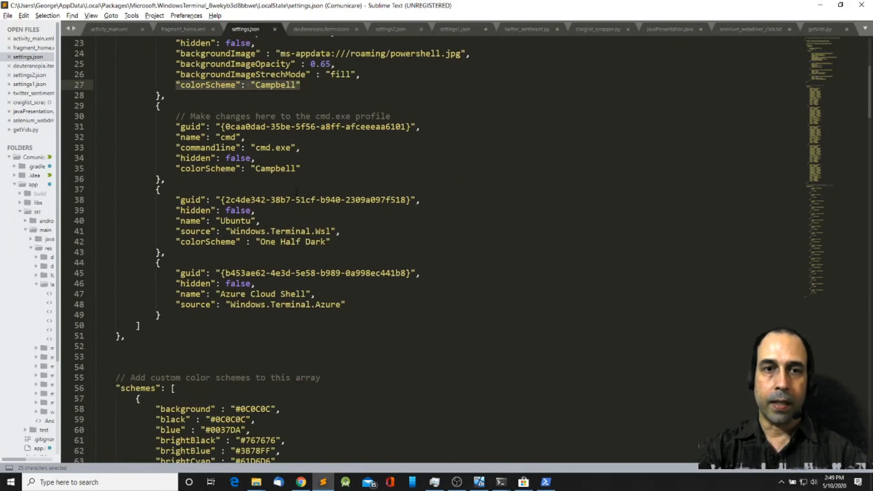
scroll("down", 3)
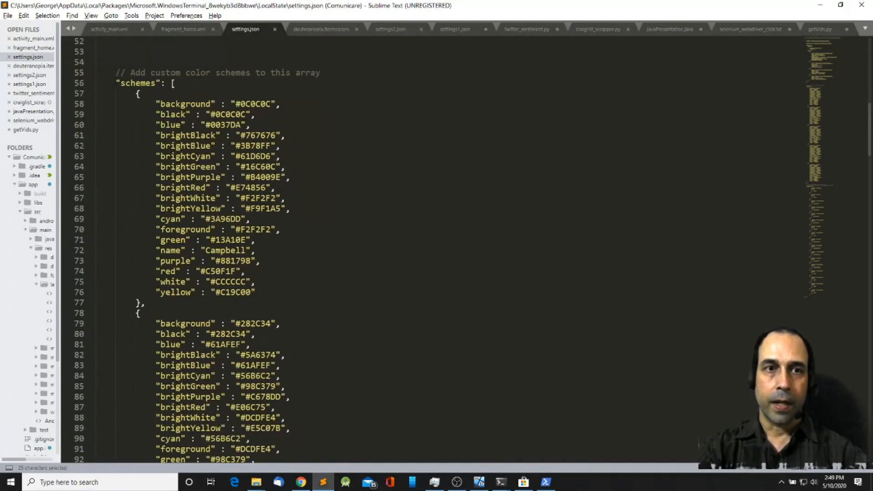
left_click(173, 82)
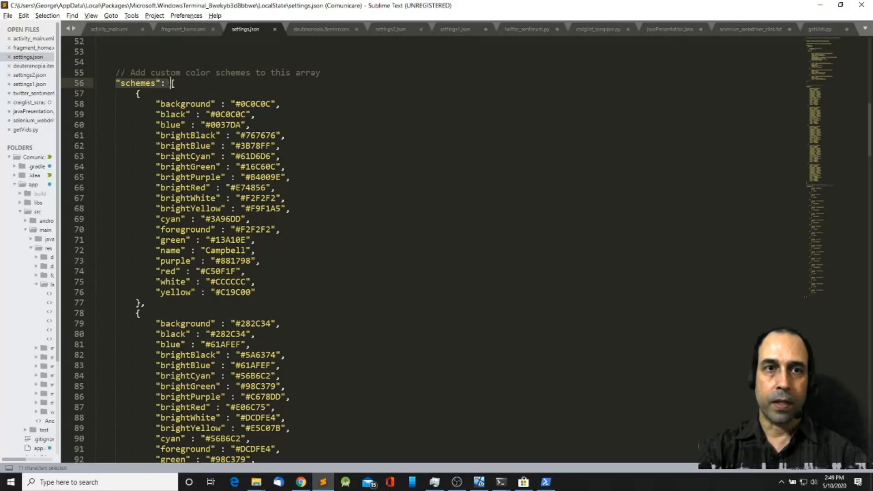
scroll("up", 3)
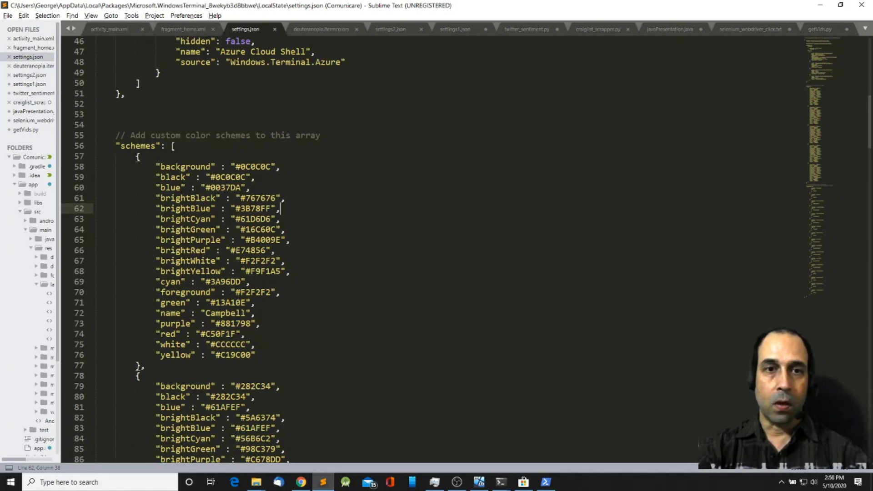
scroll("down", 3)
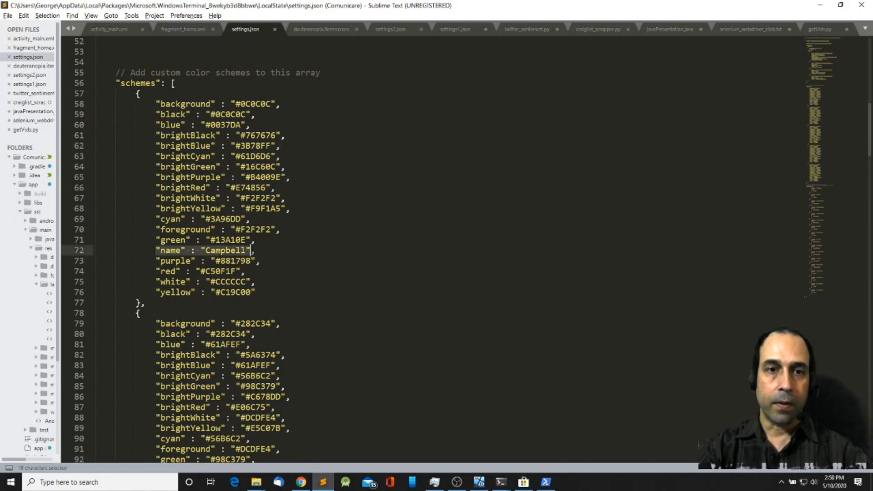
scroll("up", 3)
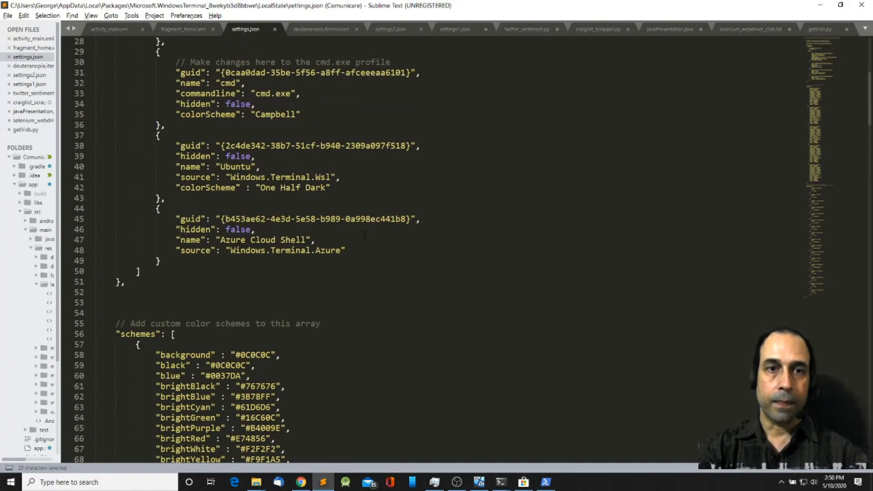
scroll("up", 3)
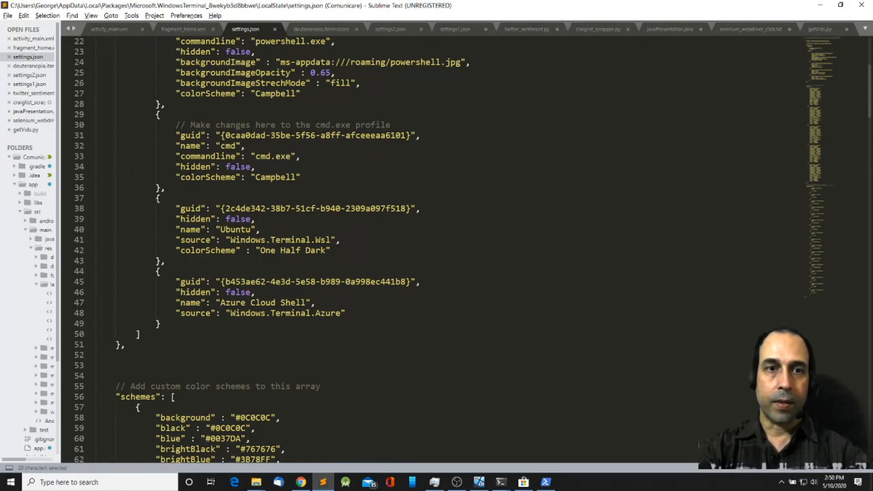
scroll("down", 3)
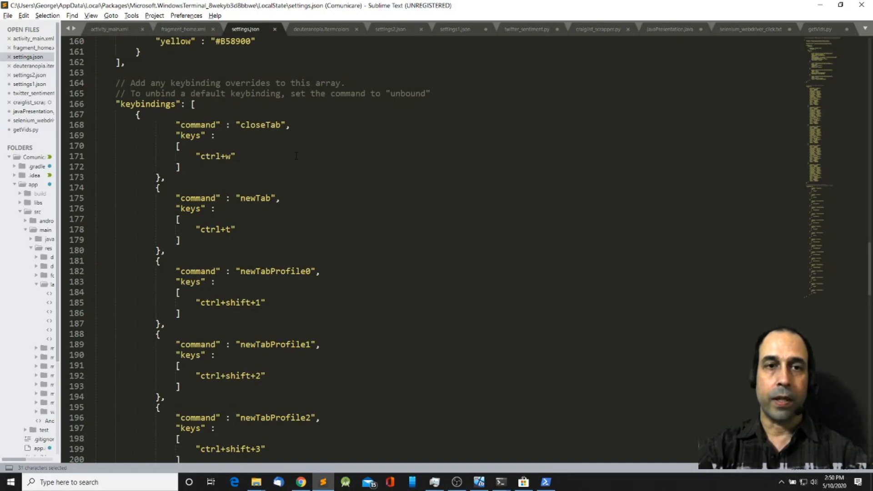
mouse_move(246, 135)
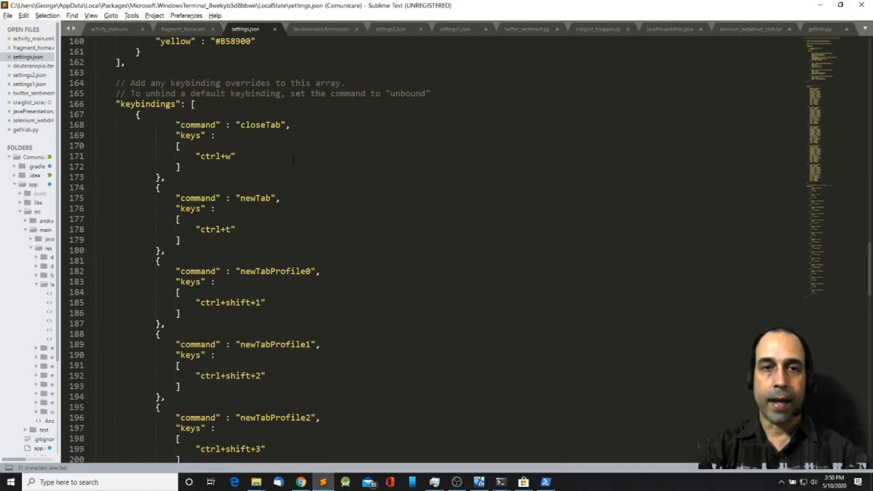
mouse_move(320, 156)
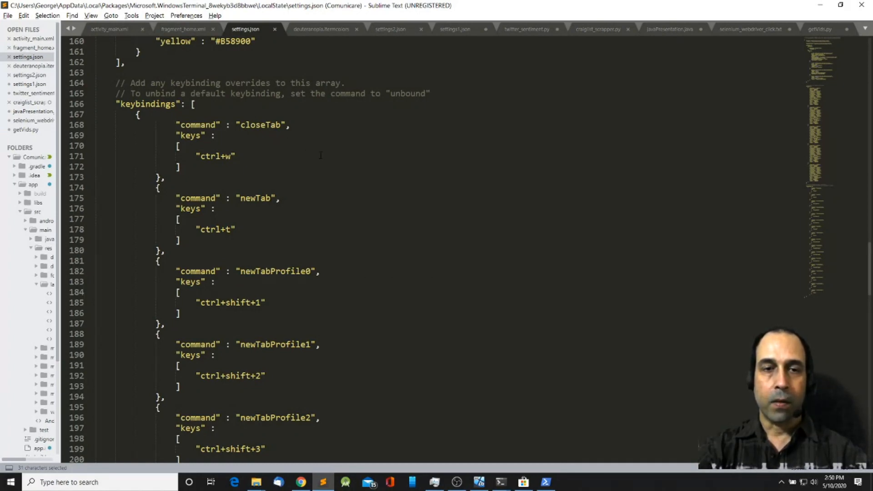
scroll("down", 3)
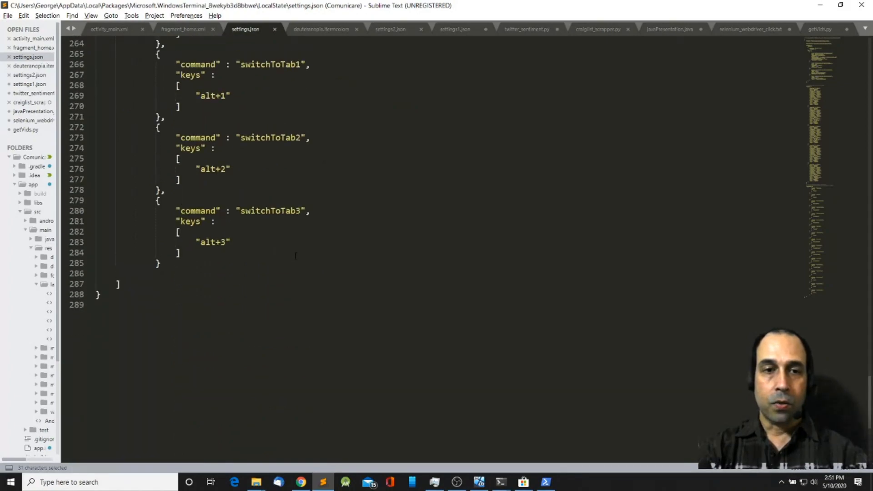
scroll("up", 3)
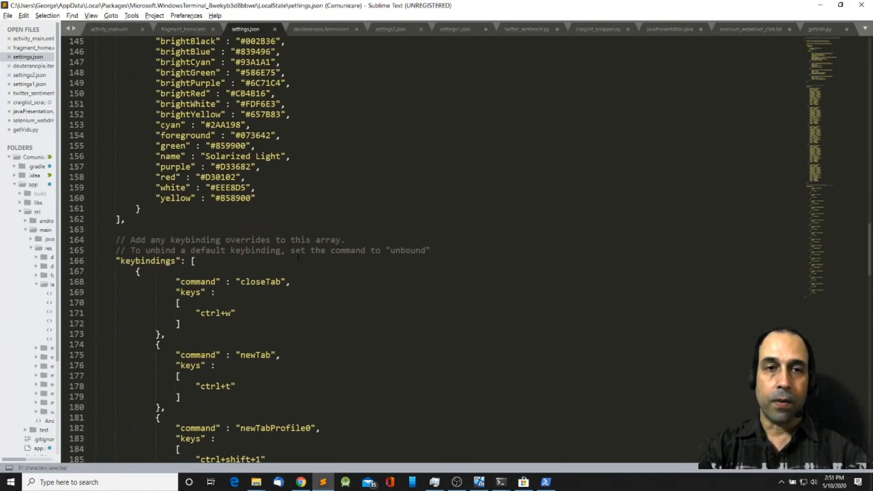
scroll("up", 3)
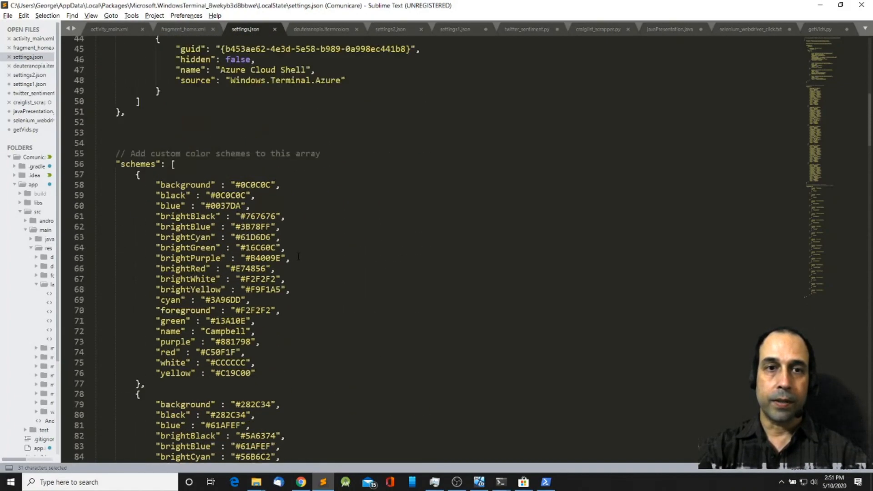
scroll("up", 3)
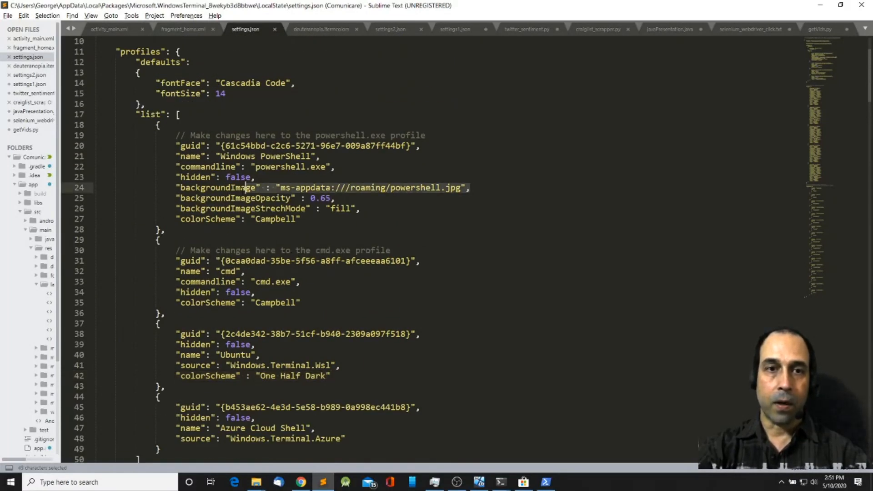
mouse_move(256, 482)
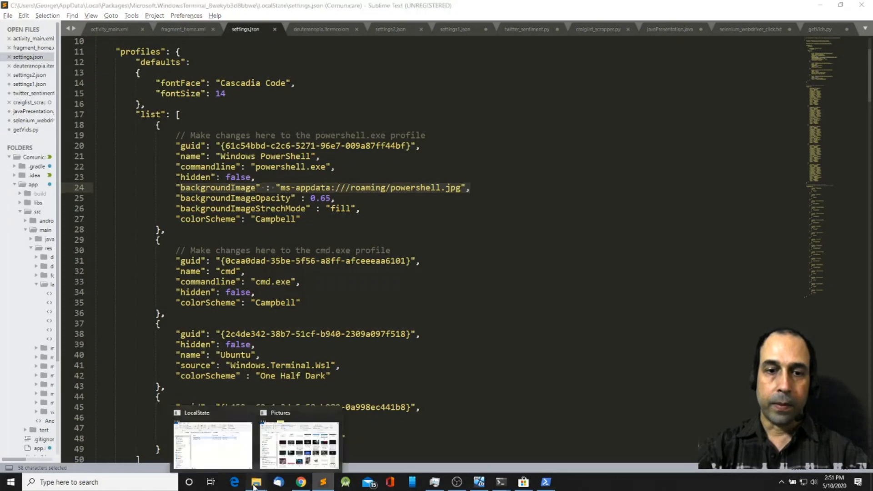
- From the LocalState Explorer window, go up and open the RoamingState folder
left_click(212, 446)
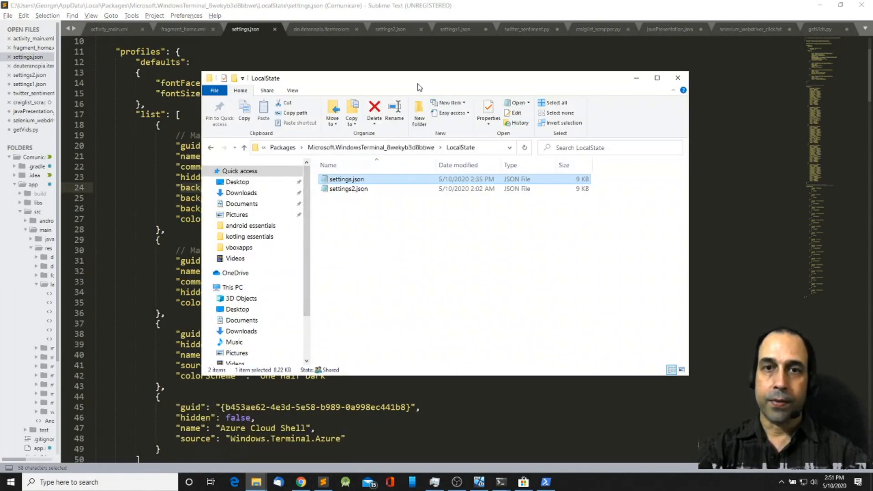
left_click(235, 147)
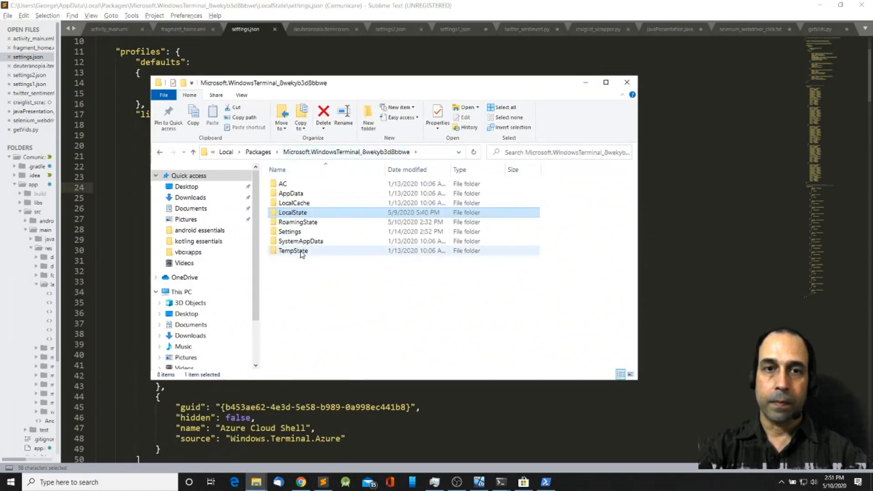
mouse_move(298, 222)
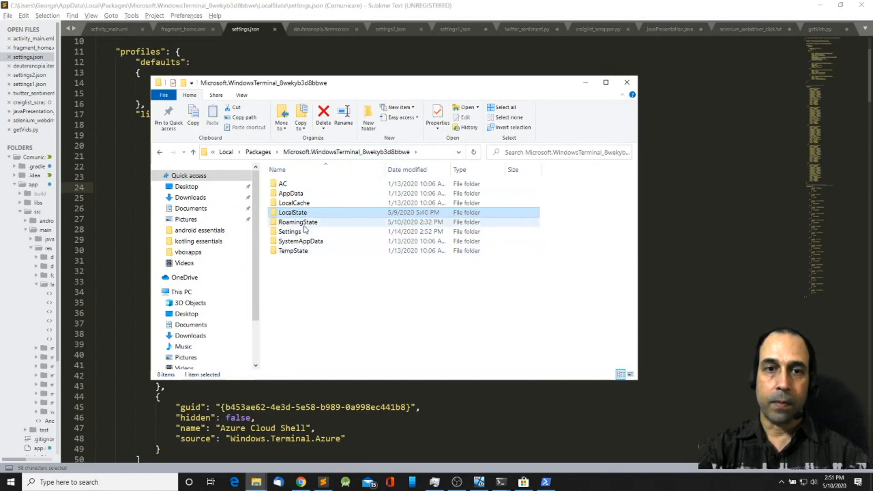
left_click(298, 222)
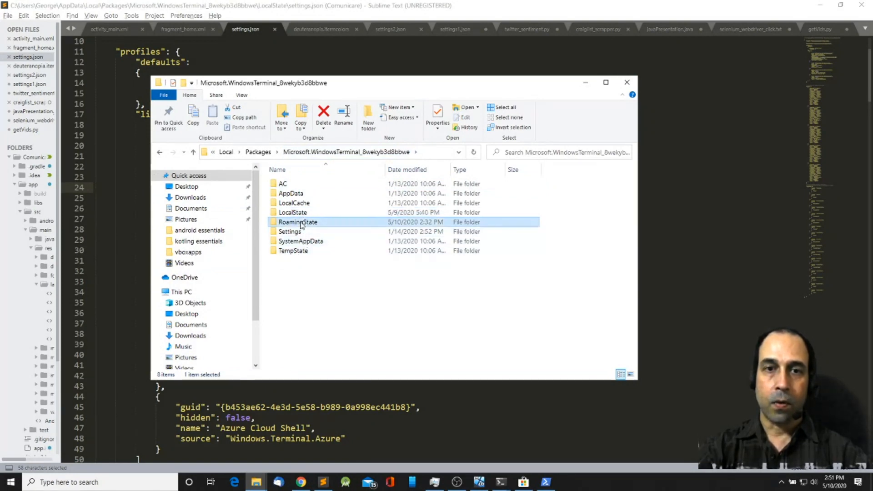
double_click(298, 221)
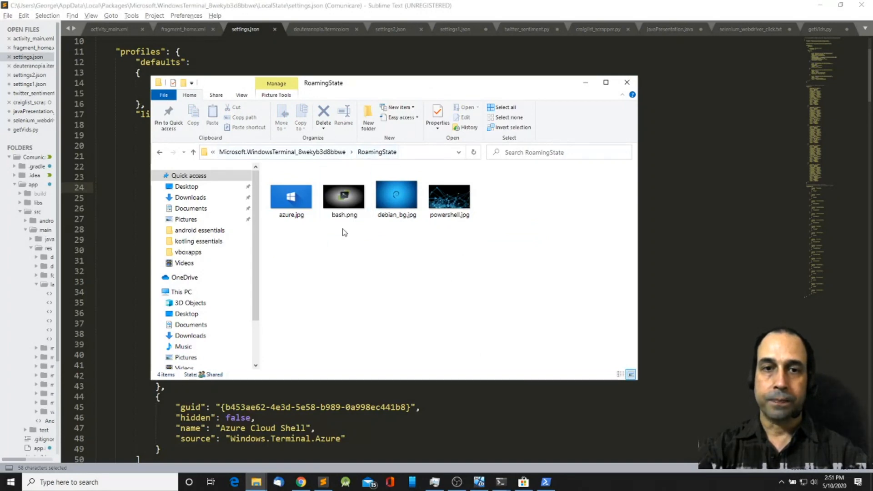
- Preview the four RoamingState background images, then return to the settings file and scroll down
left_click(396, 196)
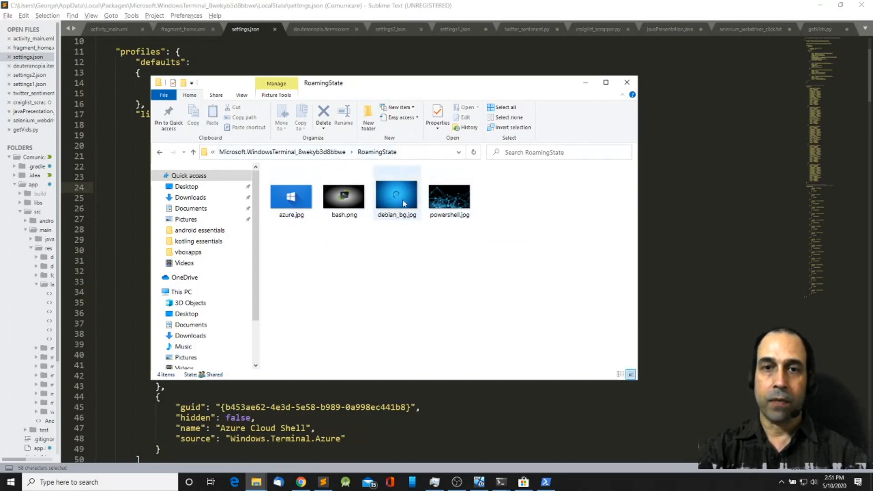
left_click(468, 287)
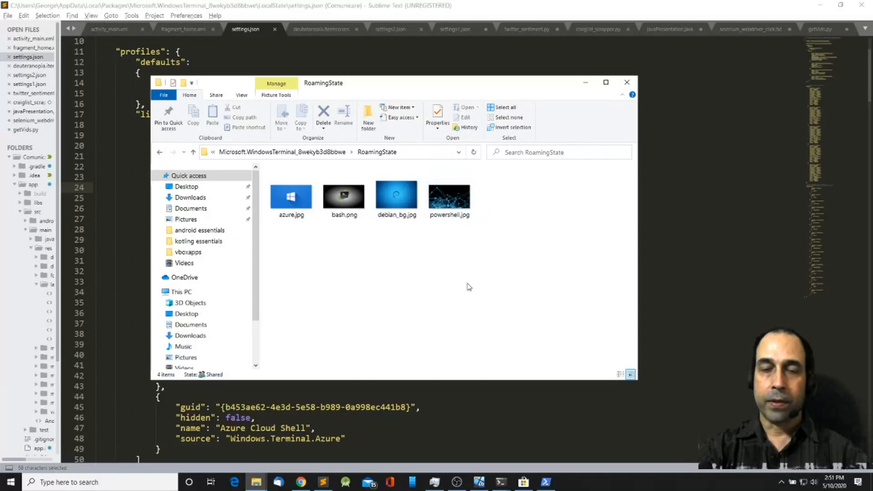
mouse_move(452, 275)
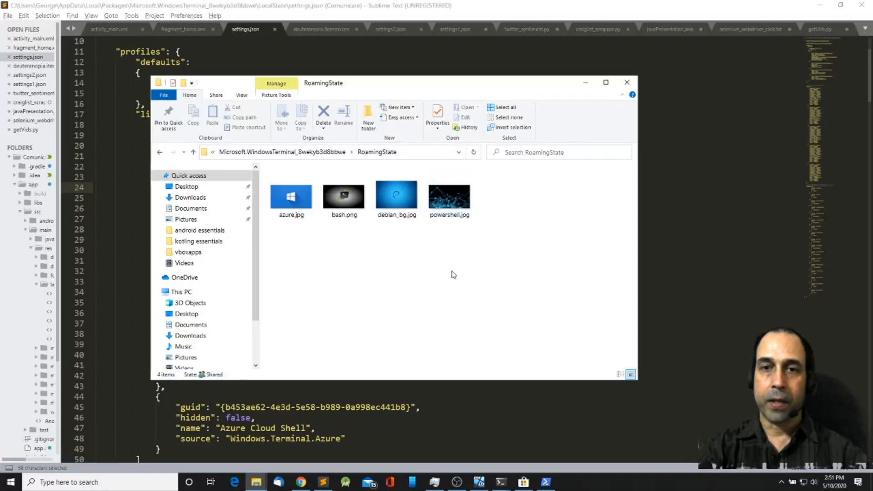
left_click(449, 195)
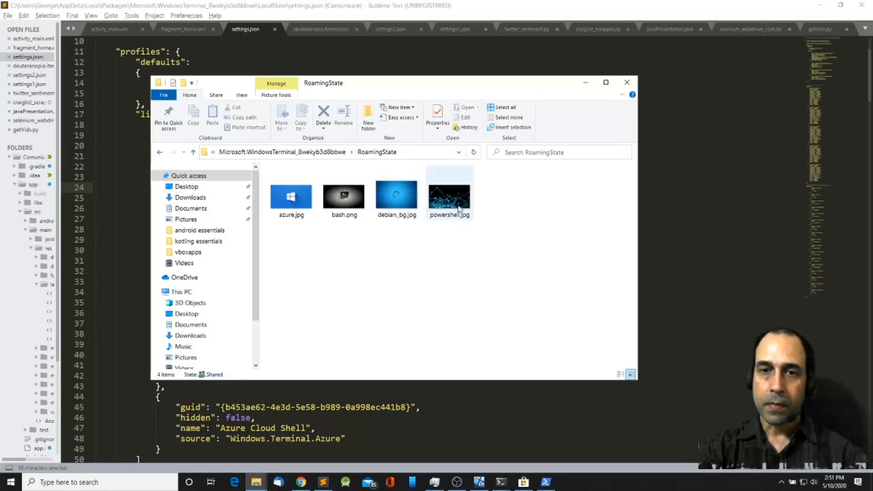
left_click(465, 251)
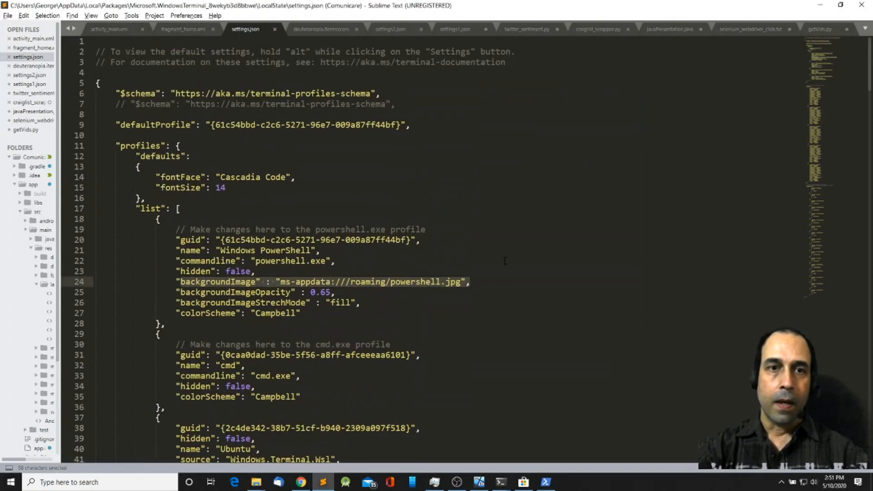
scroll("down", 3)
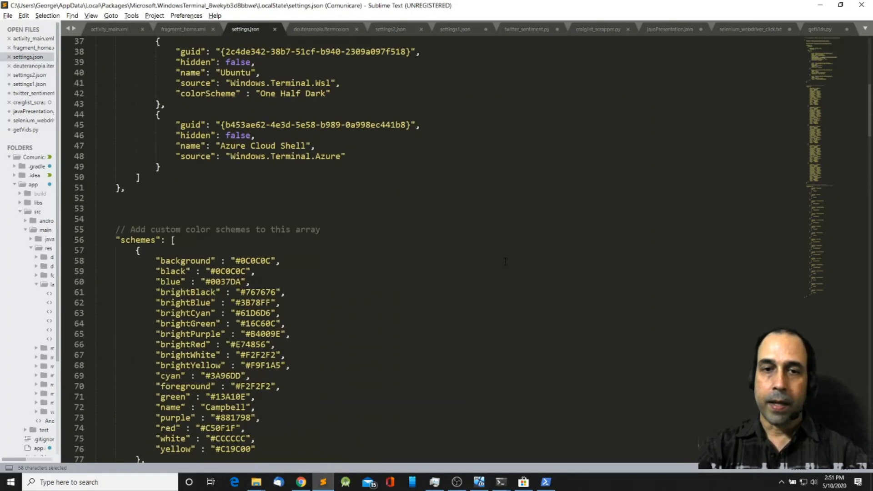
scroll("down", 3)
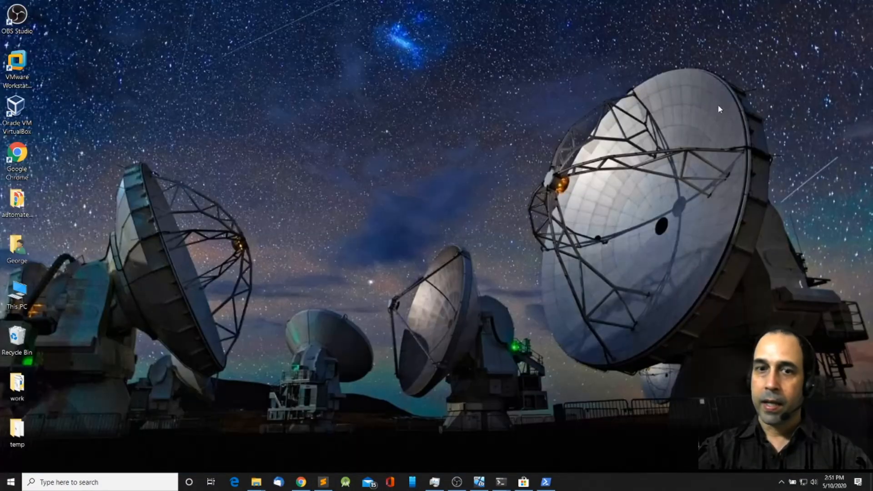
mouse_move(501, 481)
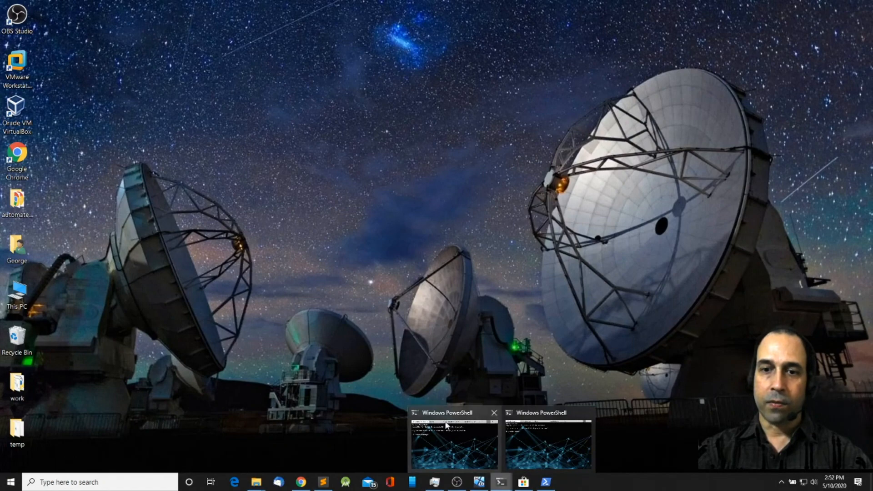